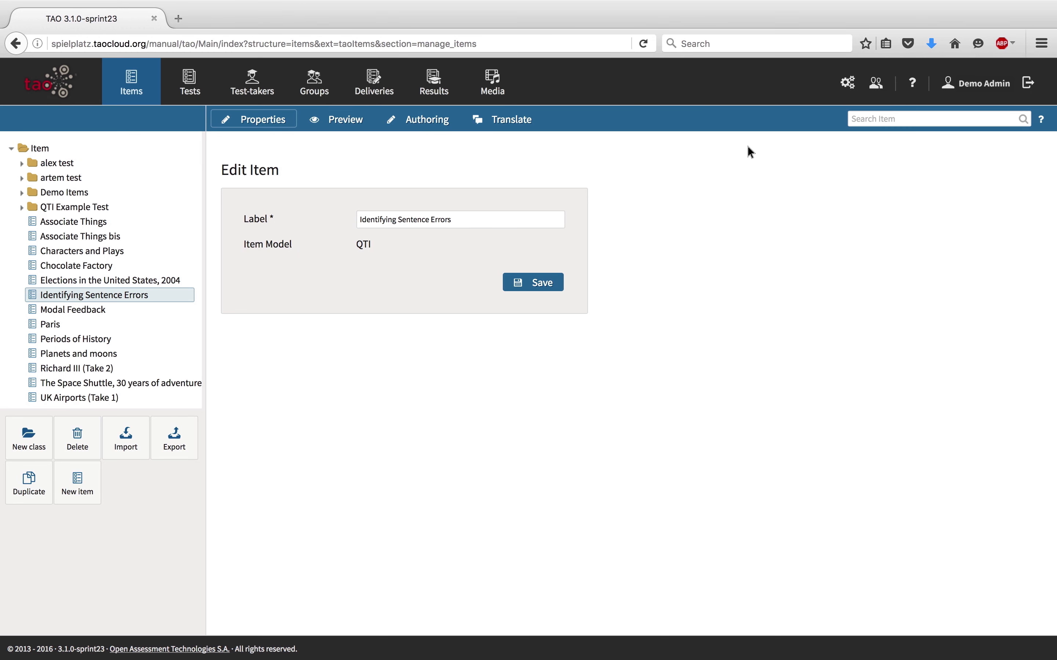
# Step: Add a new item labelled Italy to the item library
pyautogui.click(874, 82)
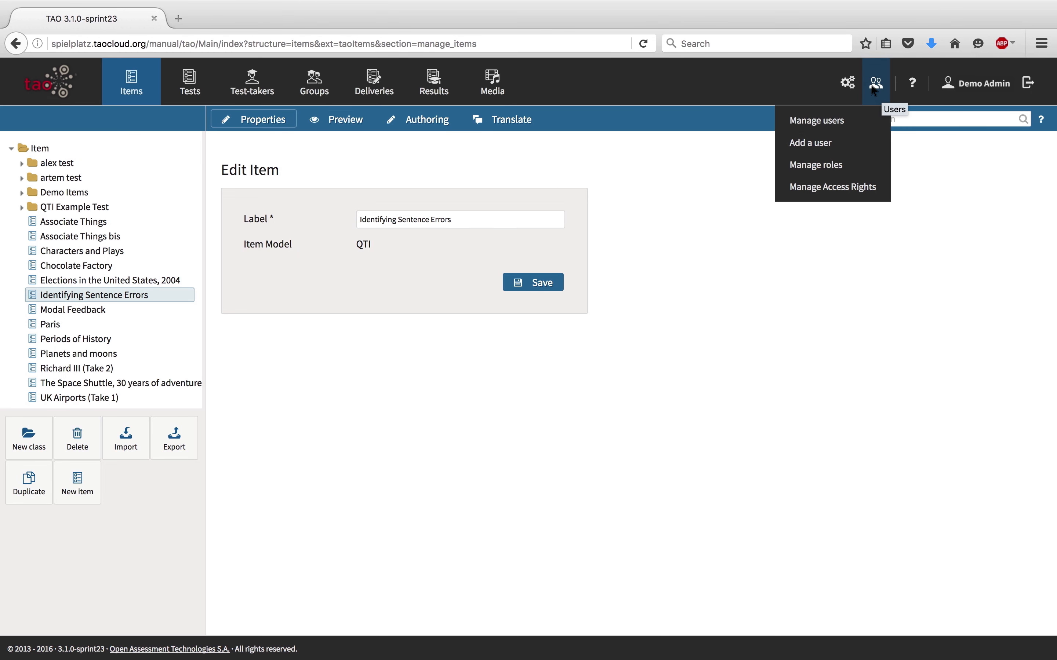
pyautogui.click(846, 82)
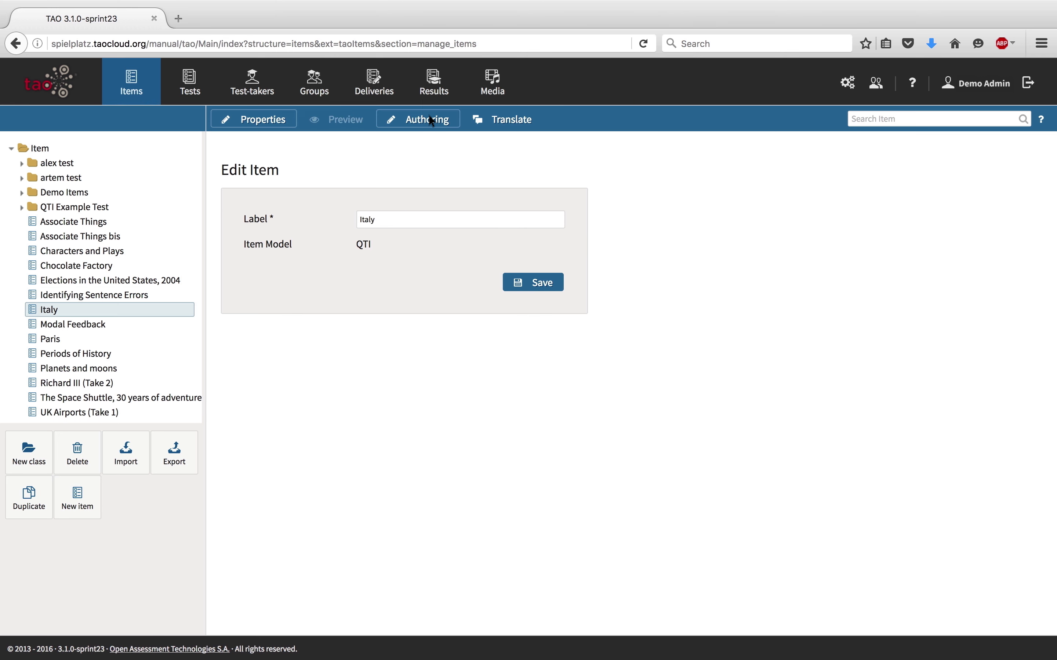
# Step: Enter authoring for the Italy item and expand the Custom Interactions list
pyautogui.click(426, 120)
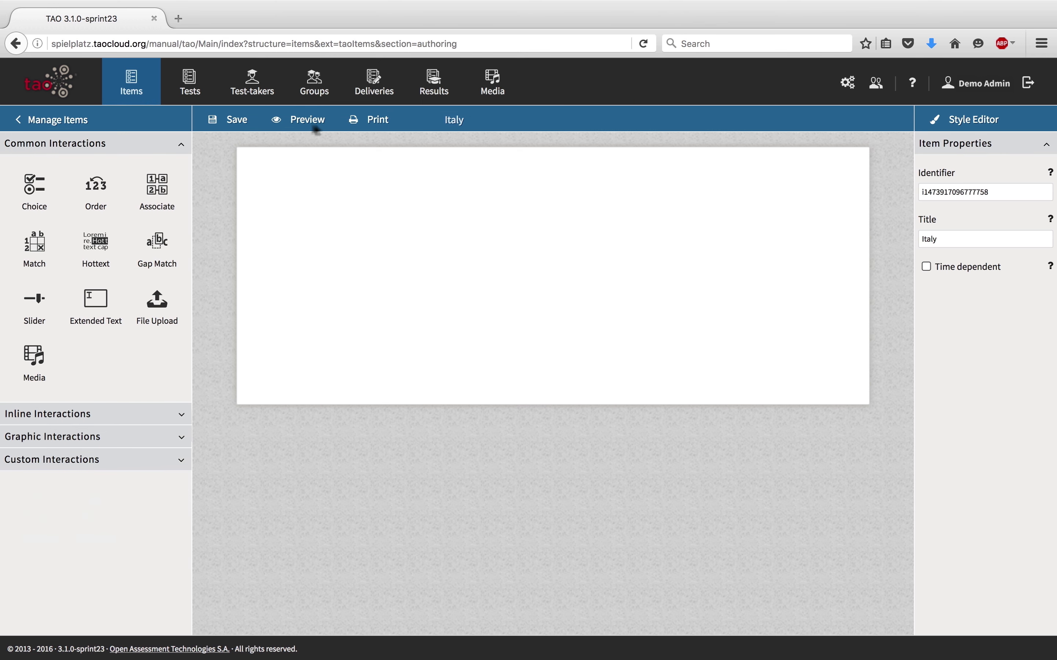
pyautogui.moveTo(132, 211)
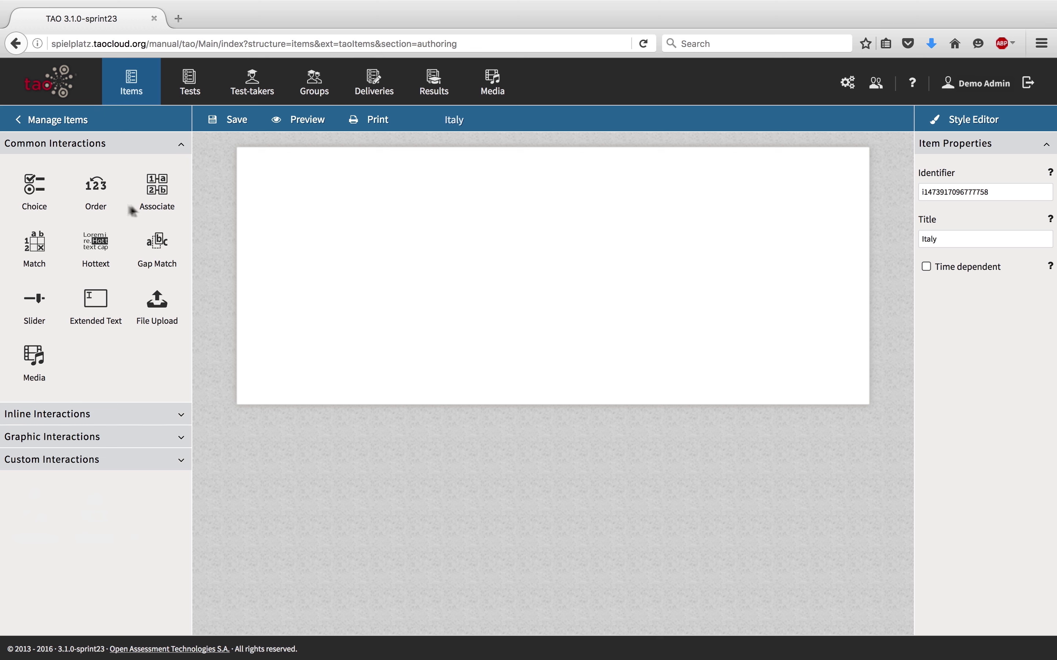
pyautogui.click(95, 414)
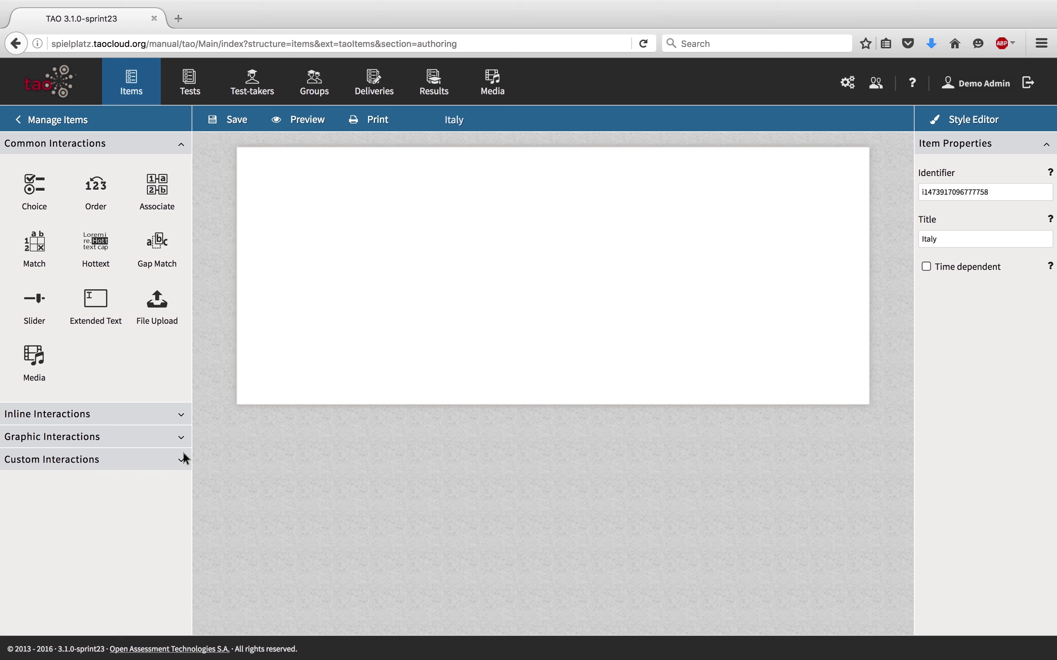
pyautogui.click(52, 459)
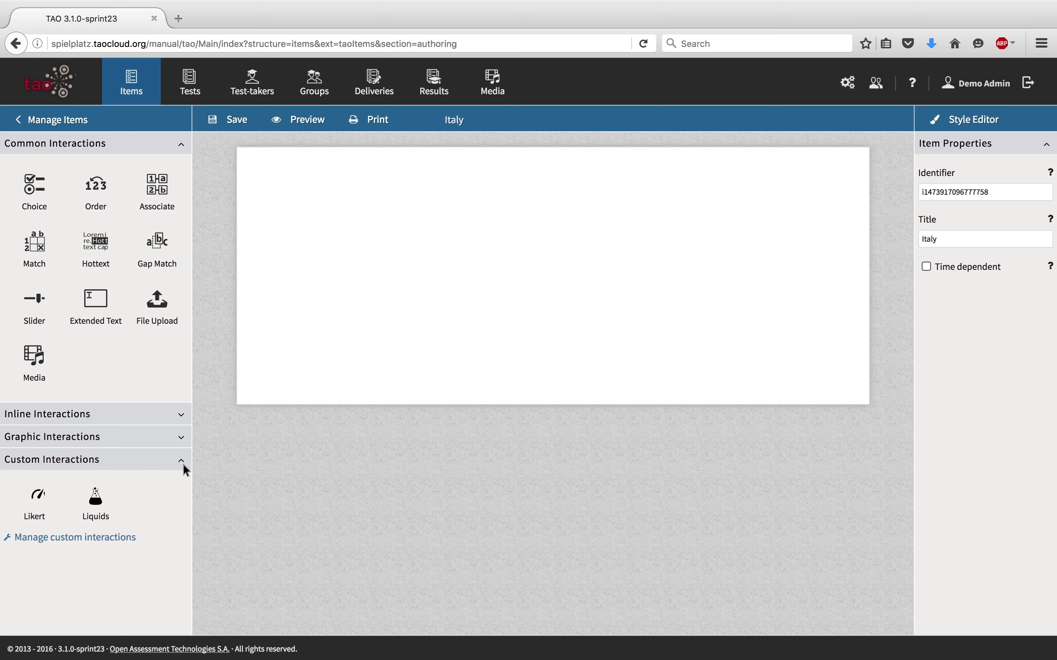
pyautogui.click(52, 460)
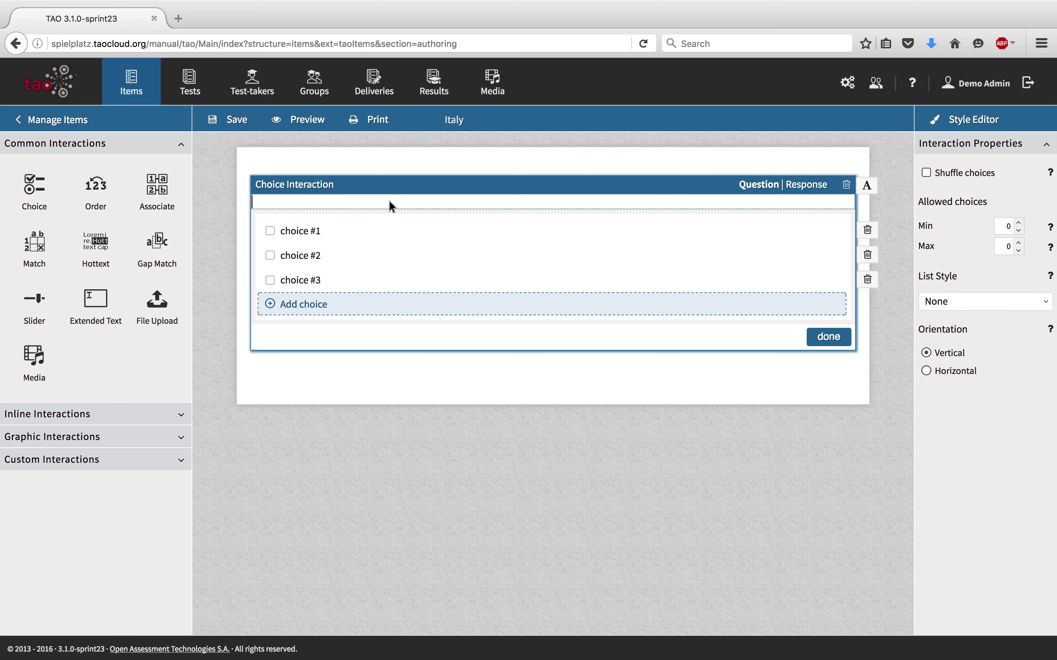
# Step: Write the prompt 'What is the capital of Italy?' and set the third choice to Rome
pyautogui.write('What is the capi')
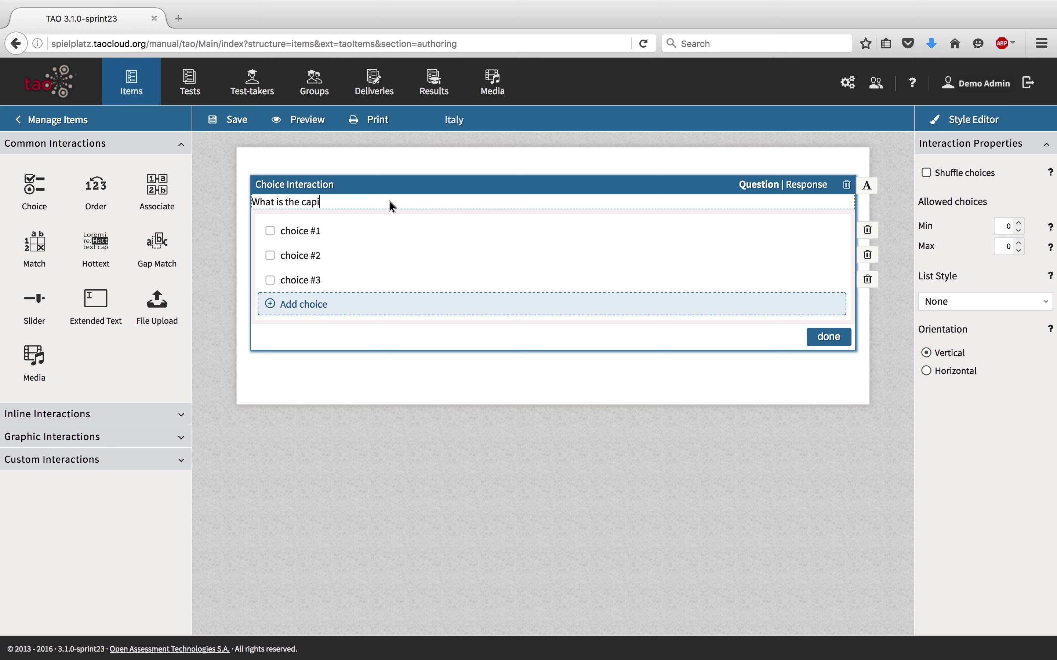
pyautogui.write('tal of Italy?')
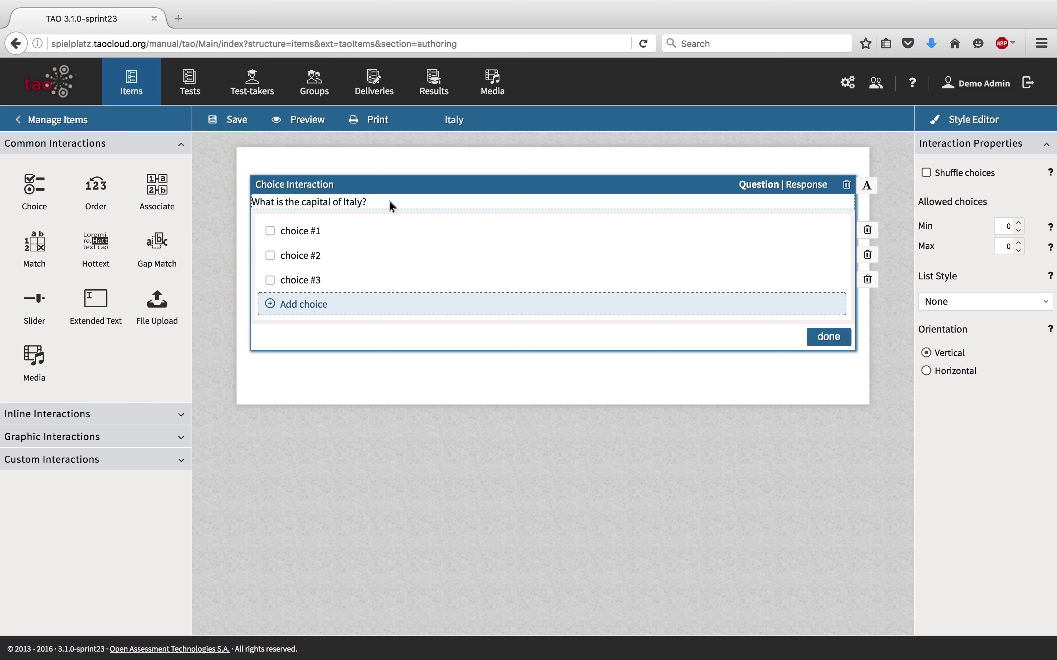
pyautogui.click(304, 280)
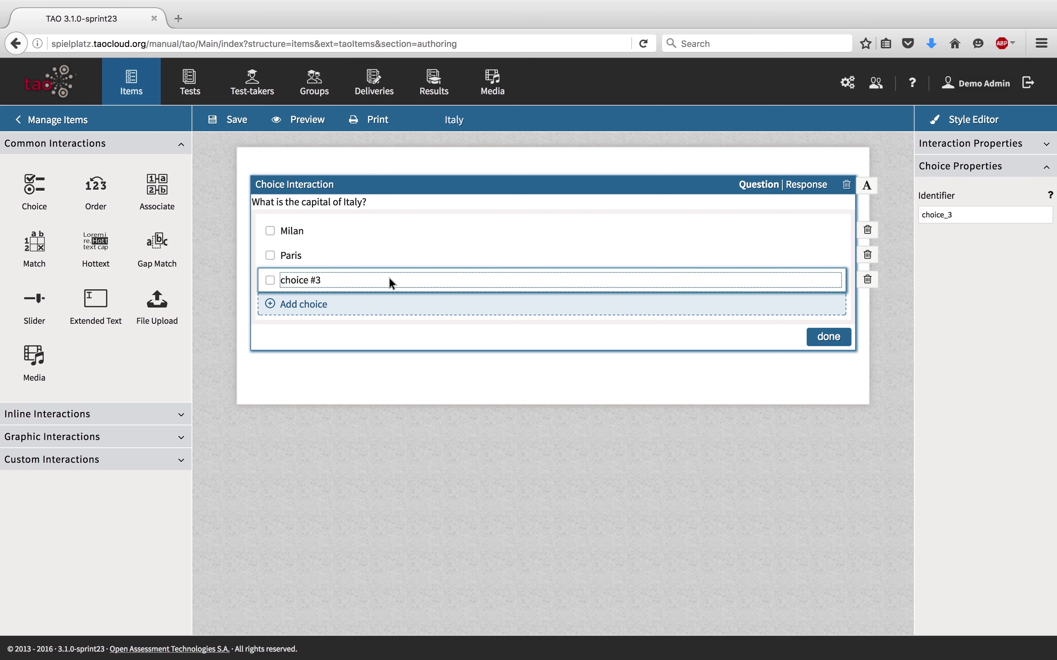
pyautogui.write('Rome')
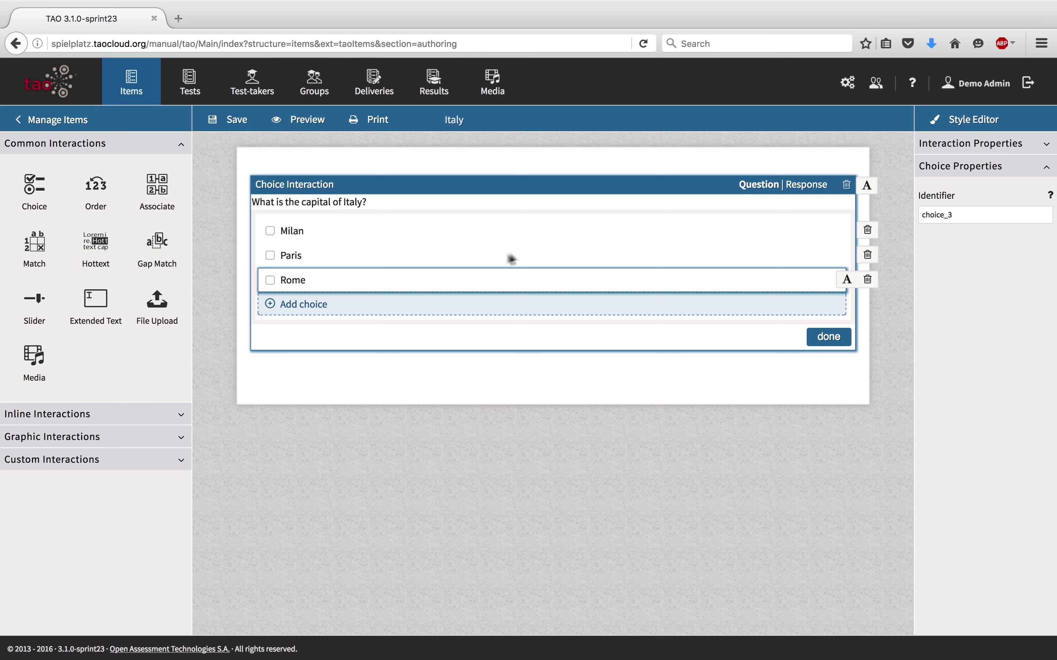
pyautogui.click(969, 143)
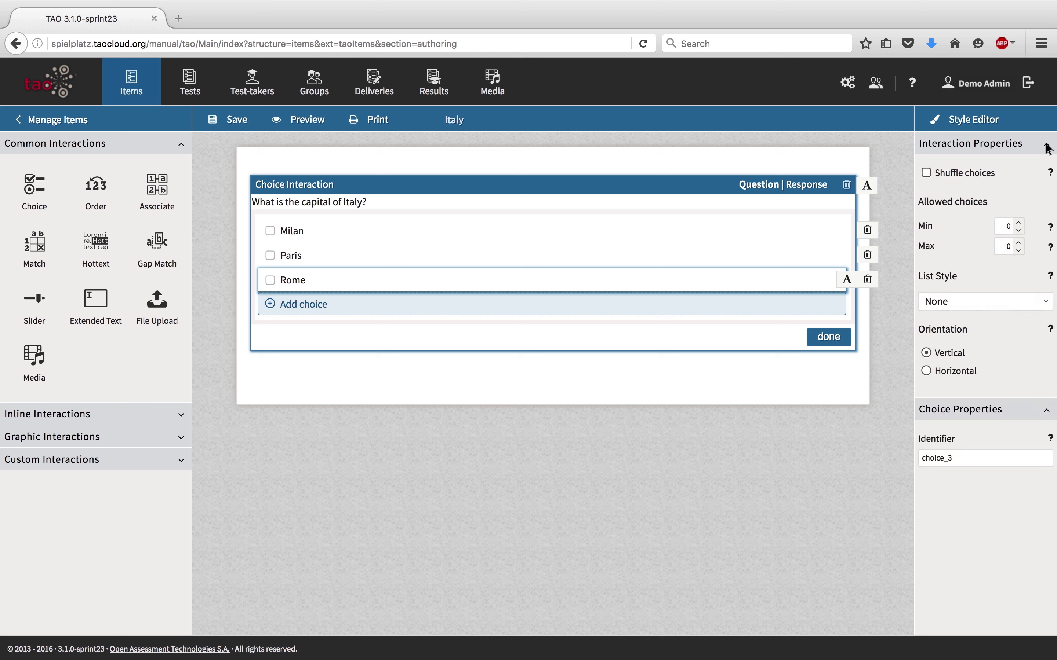
pyautogui.moveTo(809, 189)
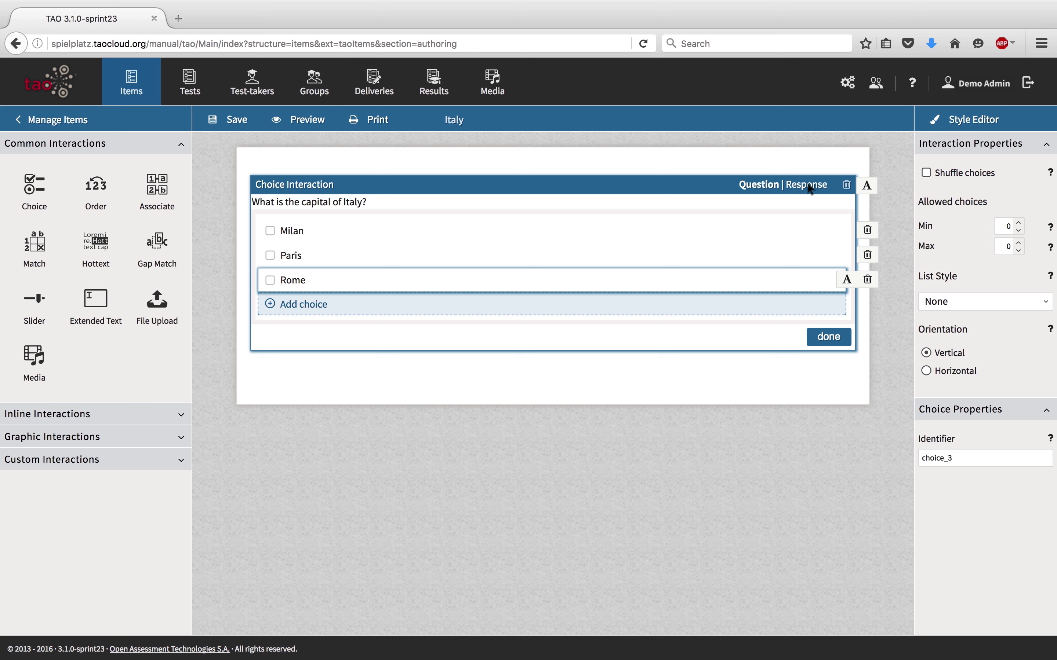
# Step: Set response processing to map response and finish editing the choice interaction
pyautogui.click(806, 184)
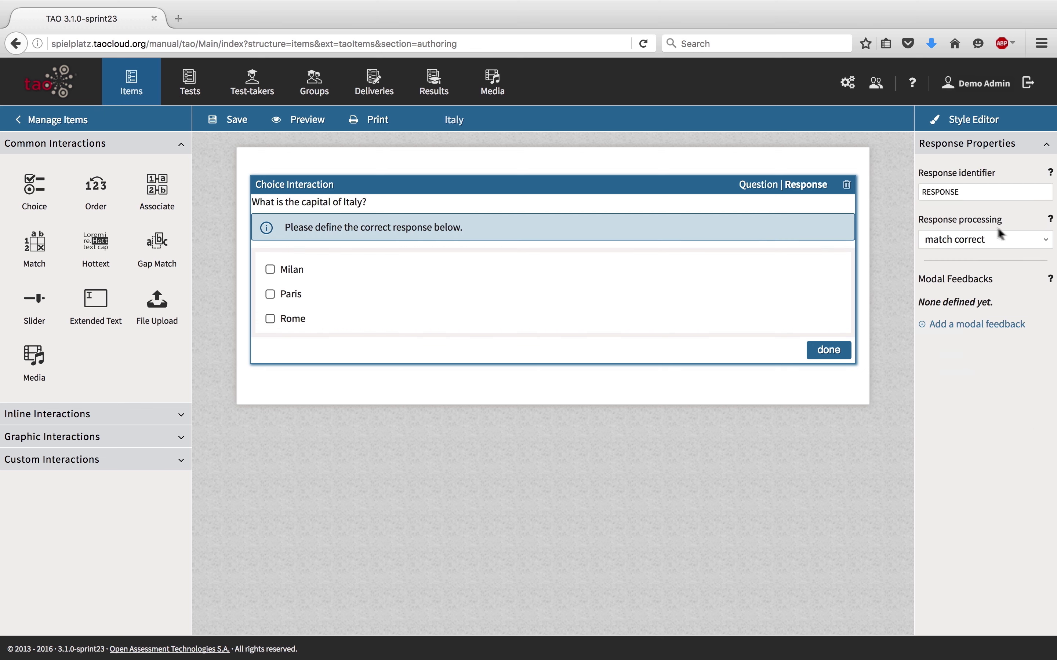
pyautogui.click(983, 240)
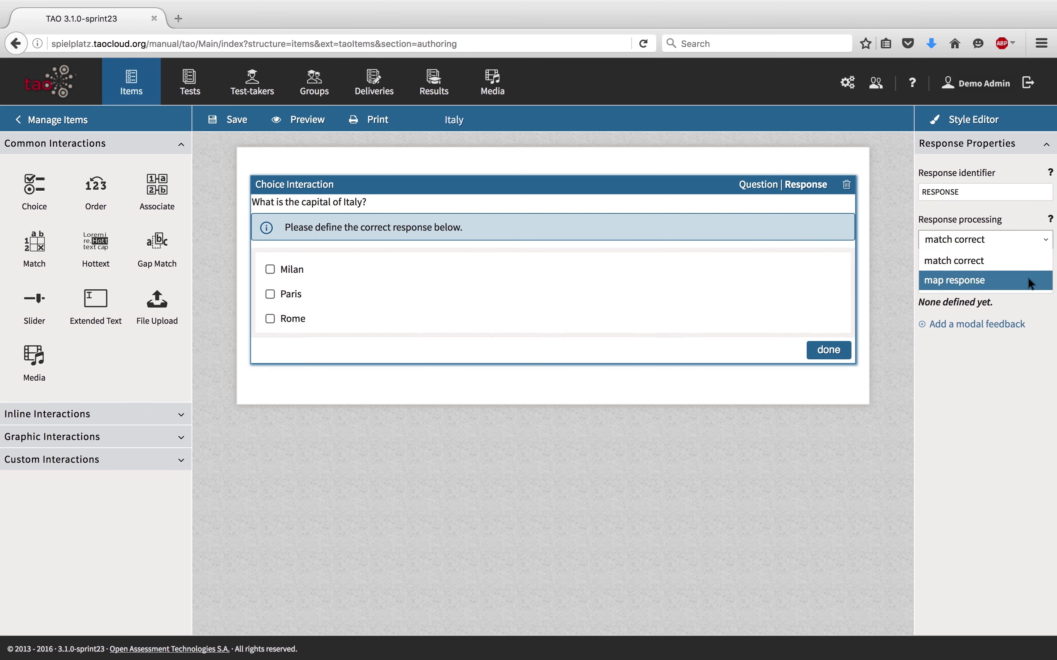
pyautogui.click(953, 280)
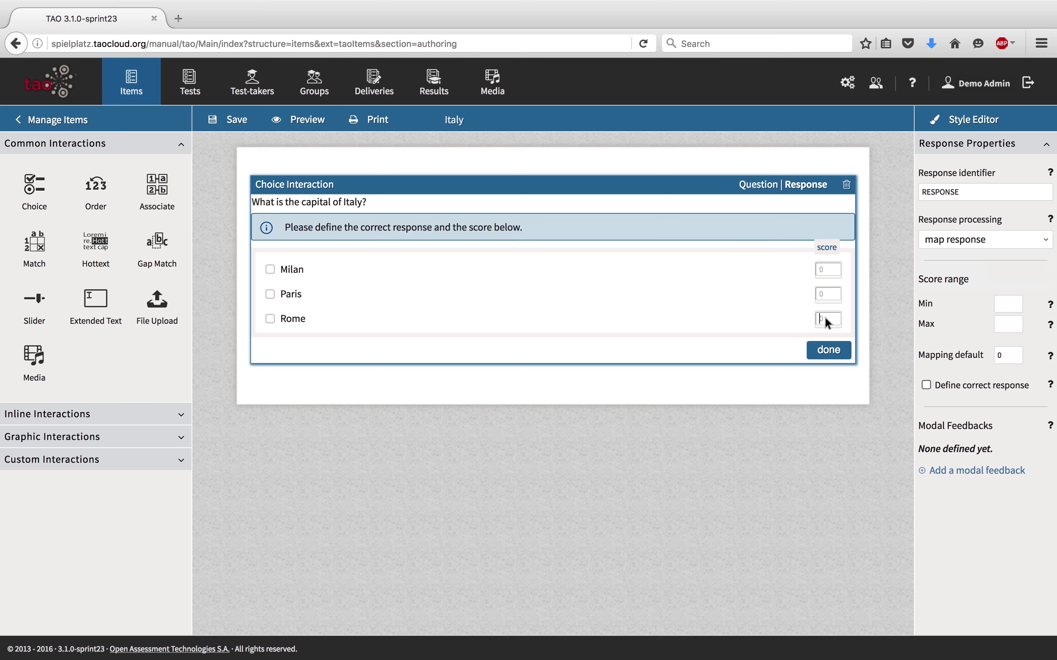
pyautogui.click(828, 350)
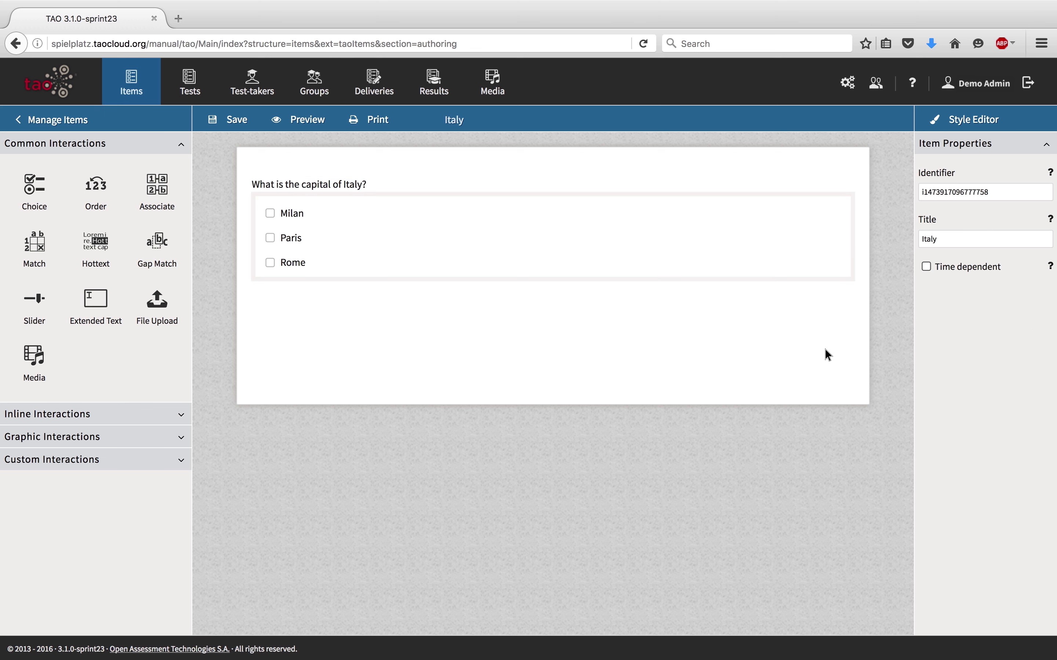
pyautogui.moveTo(374, 176)
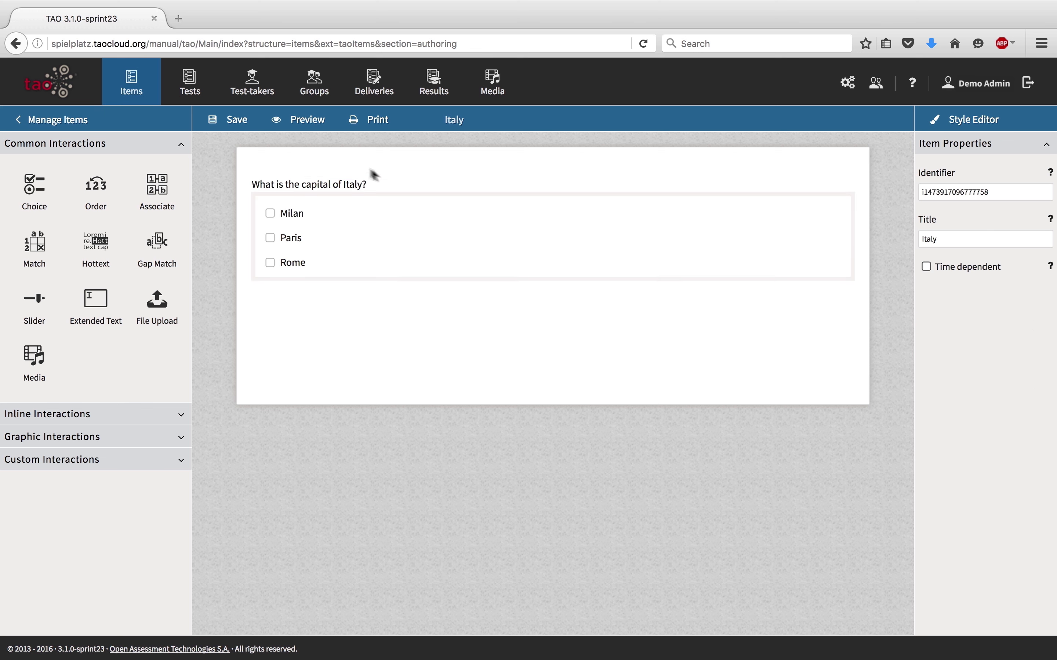
# Step: Save the Italy item and preview it on a mobile device in portrait orientation
pyautogui.click(227, 119)
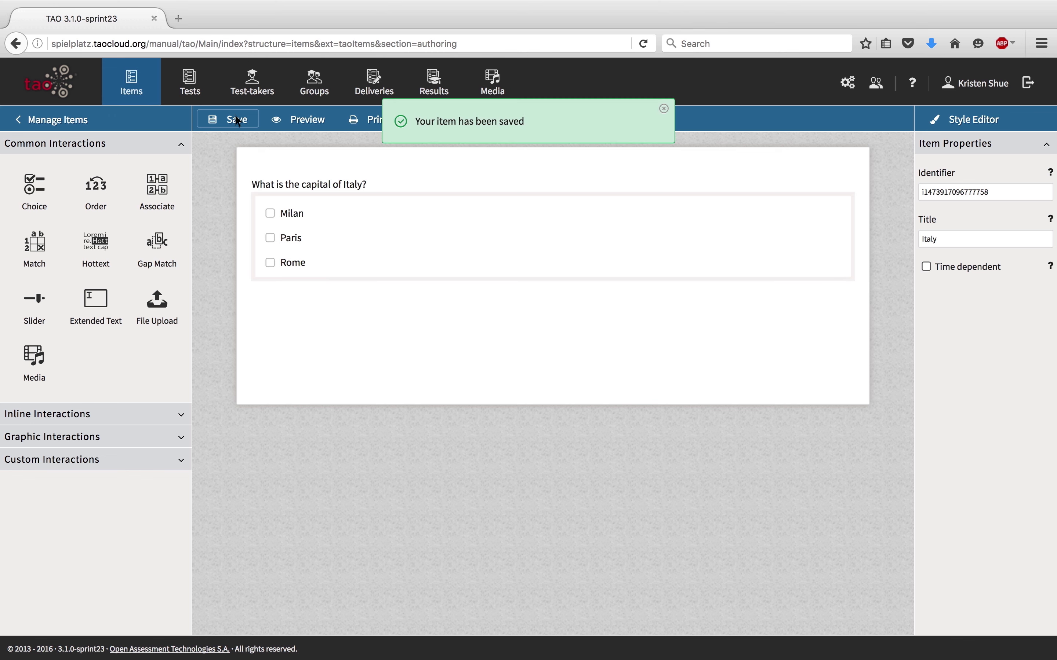
pyautogui.click(304, 120)
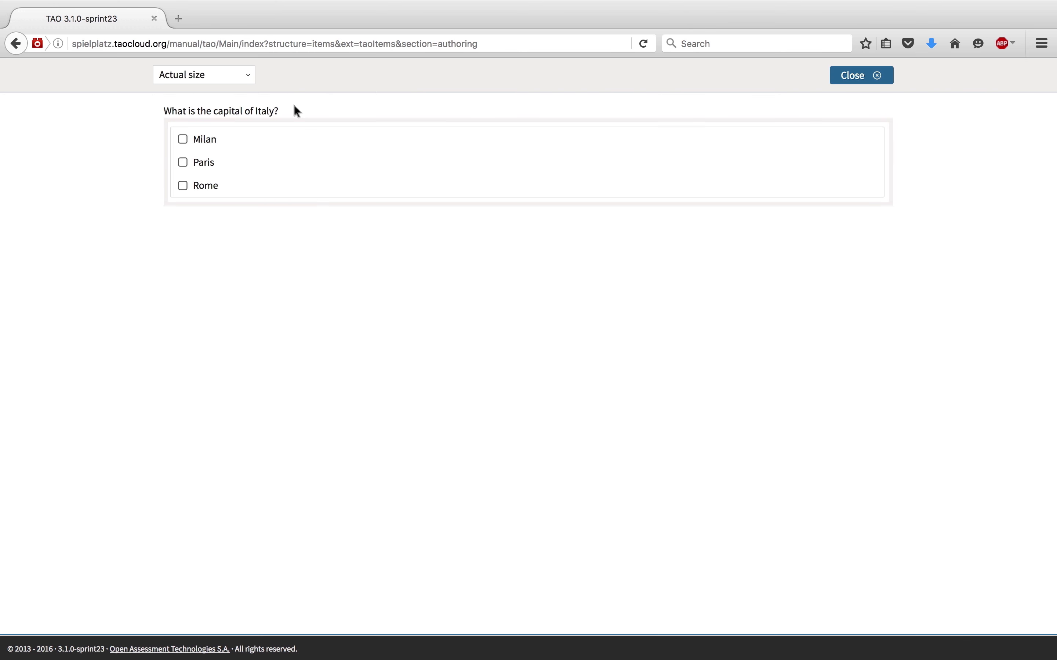
pyautogui.click(202, 75)
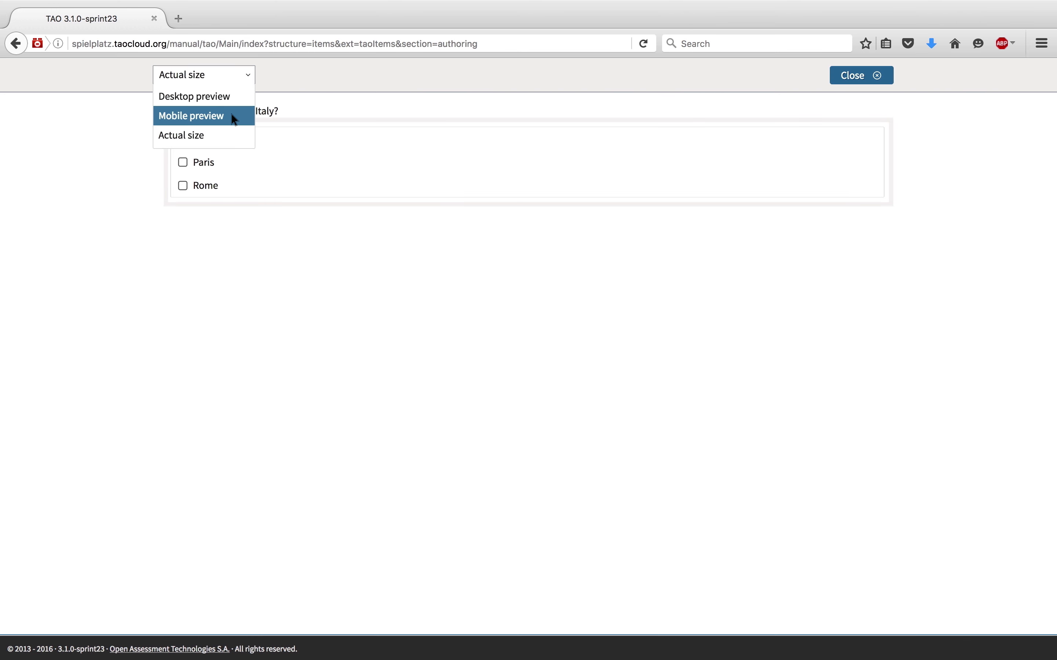
pyautogui.click(190, 116)
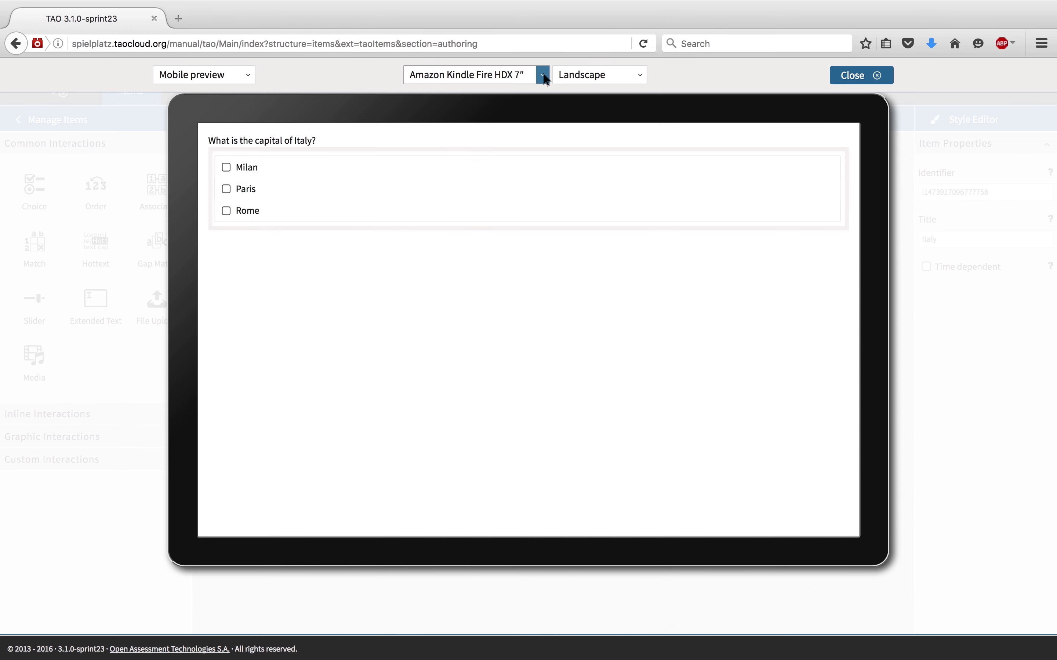
pyautogui.click(598, 74)
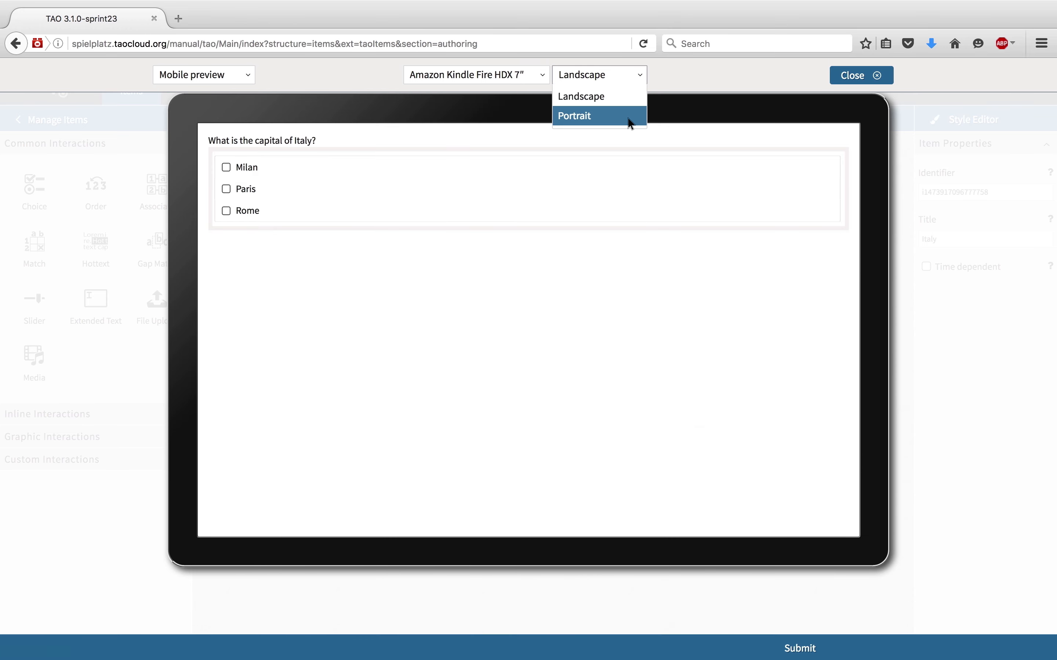
pyautogui.click(860, 75)
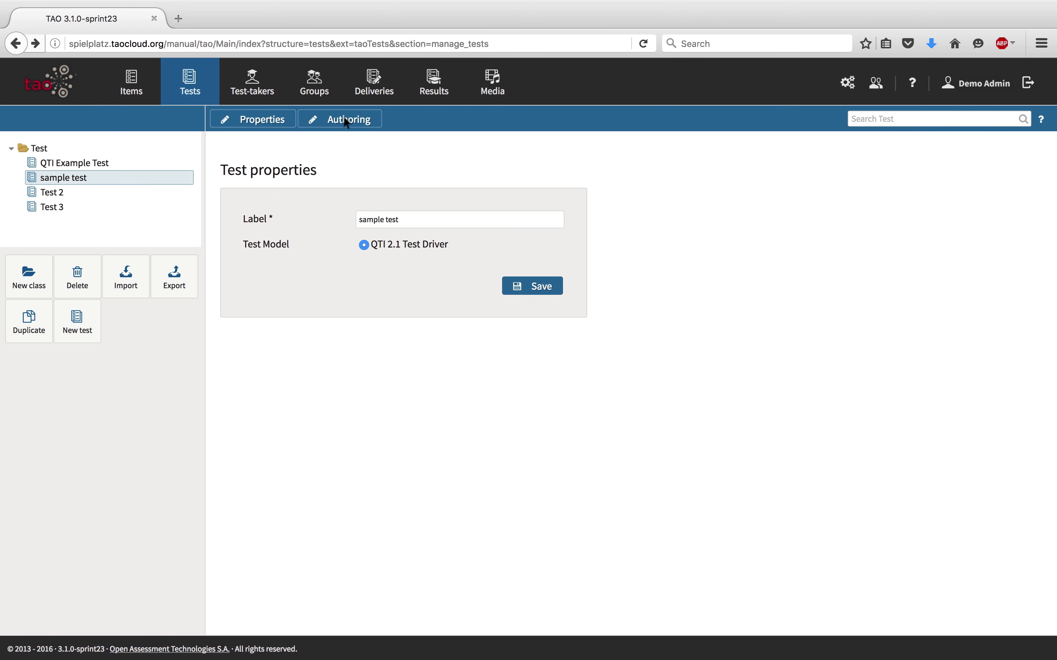
# Step: Review the Demo US Map item and Section 1 session-control properties, then save Test 4
pyautogui.click(348, 119)
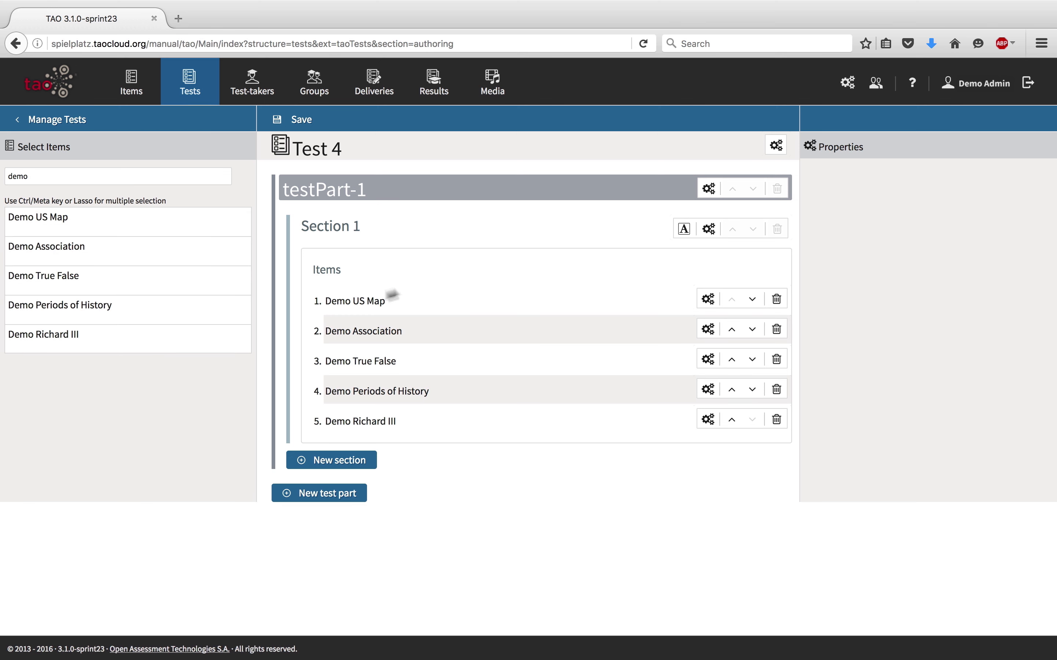
pyautogui.click(708, 228)
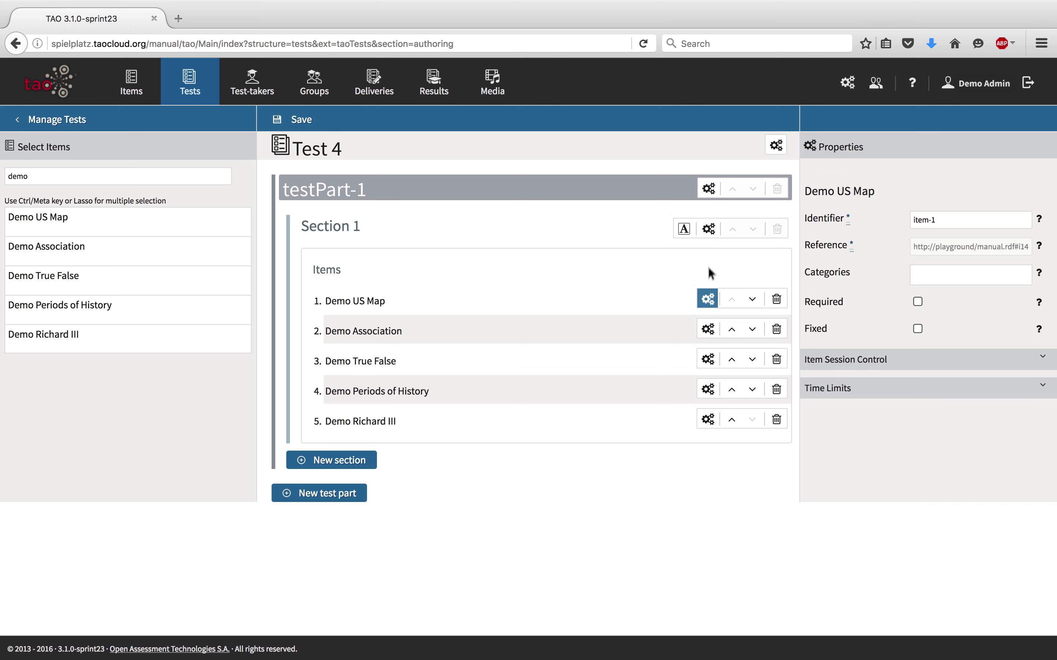
pyautogui.click(708, 228)
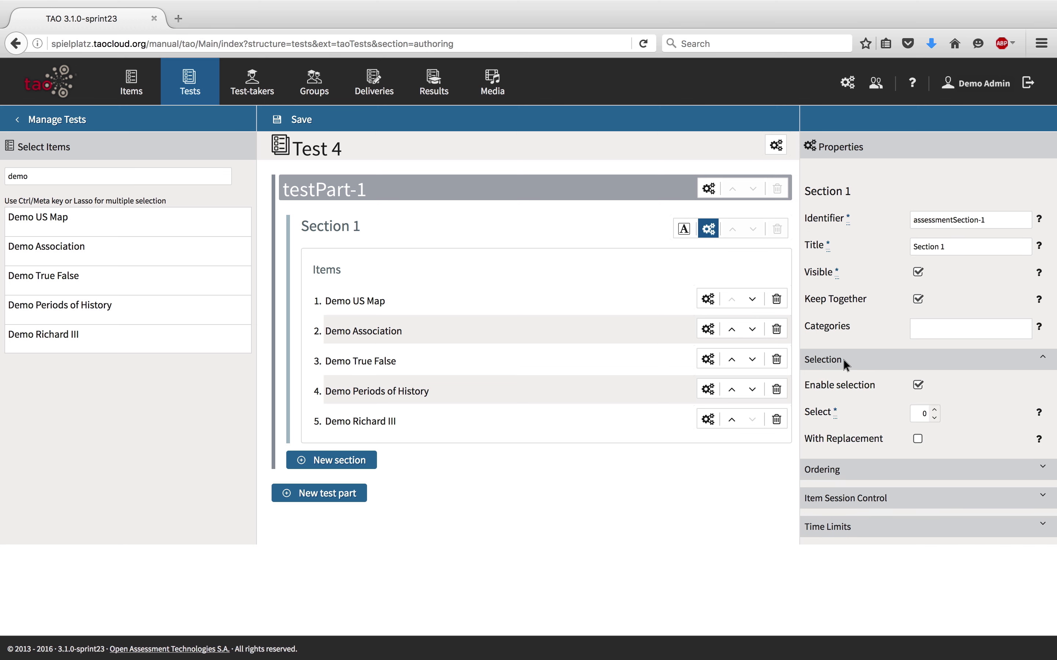
pyautogui.click(822, 470)
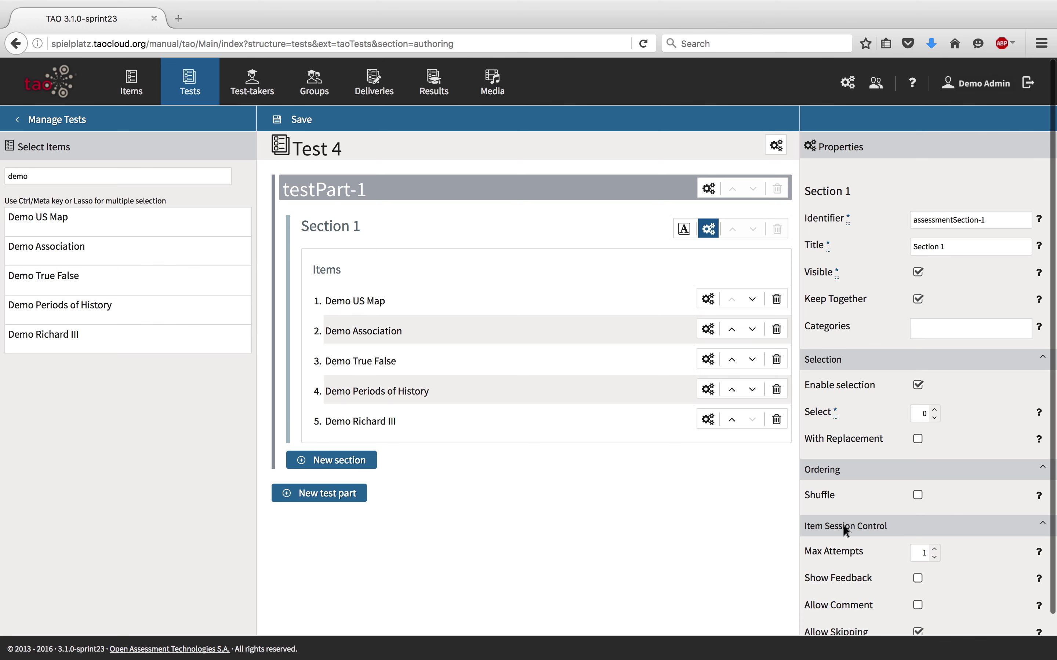
pyautogui.click(291, 119)
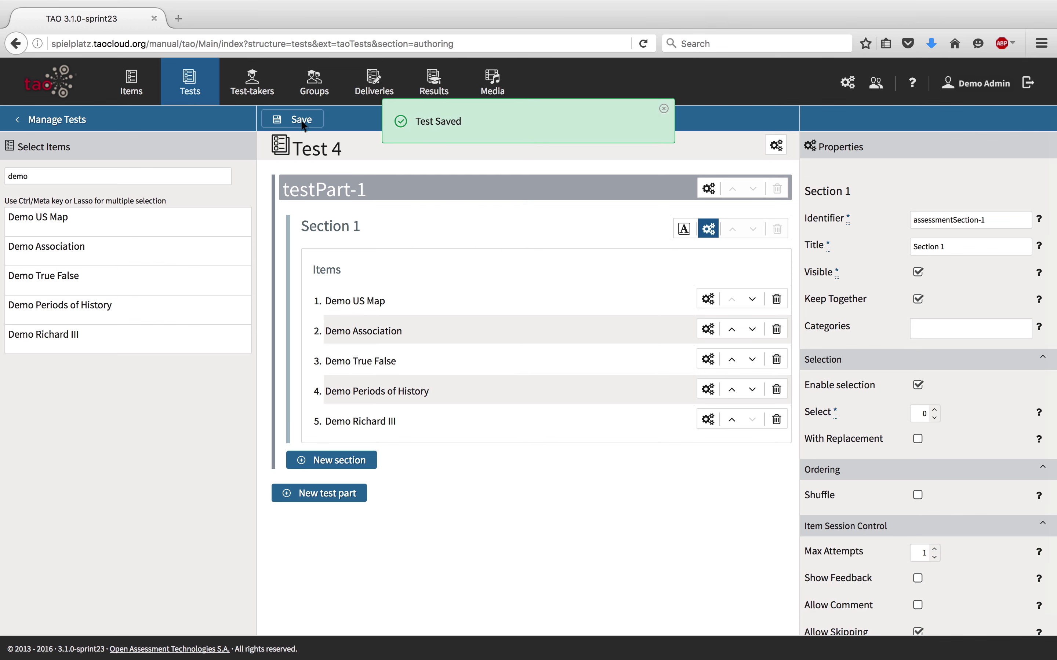
pyautogui.click(252, 80)
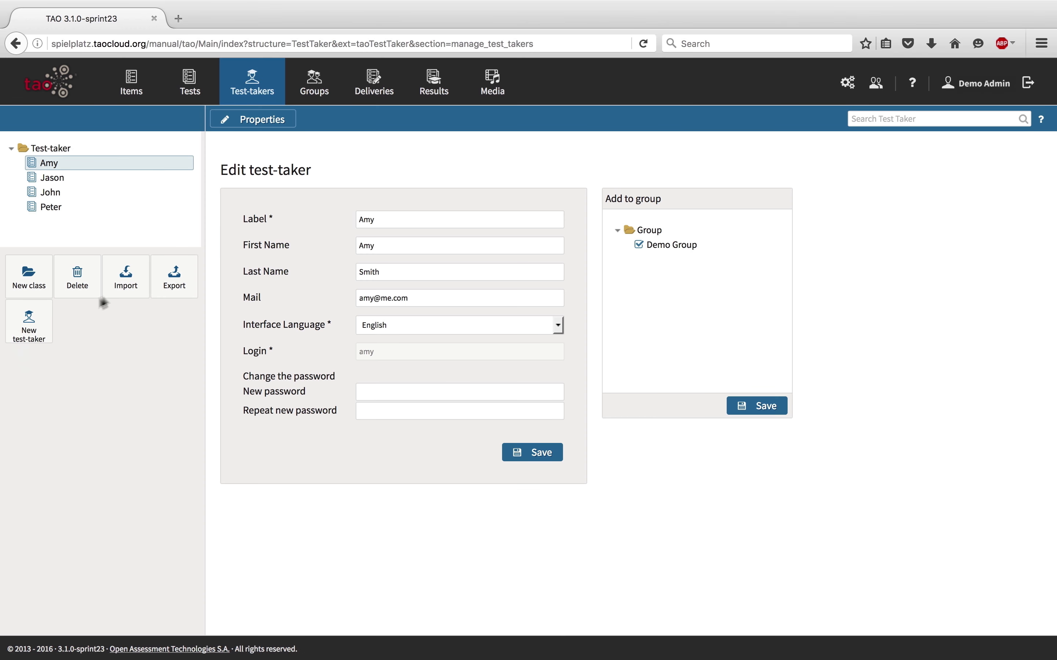
# Step: Create test-taker Mark with English interface, login Mark and password, assigned to Demo Group
pyautogui.click(29, 322)
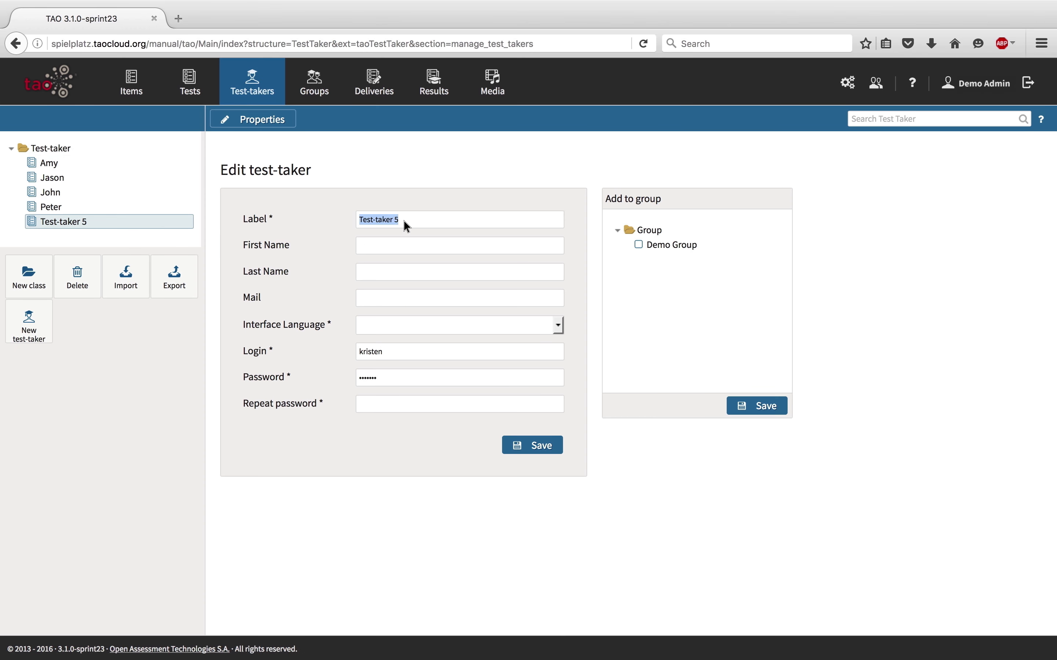
pyautogui.write('Mark')
pyautogui.click(460, 271)
pyautogui.write('Anderson')
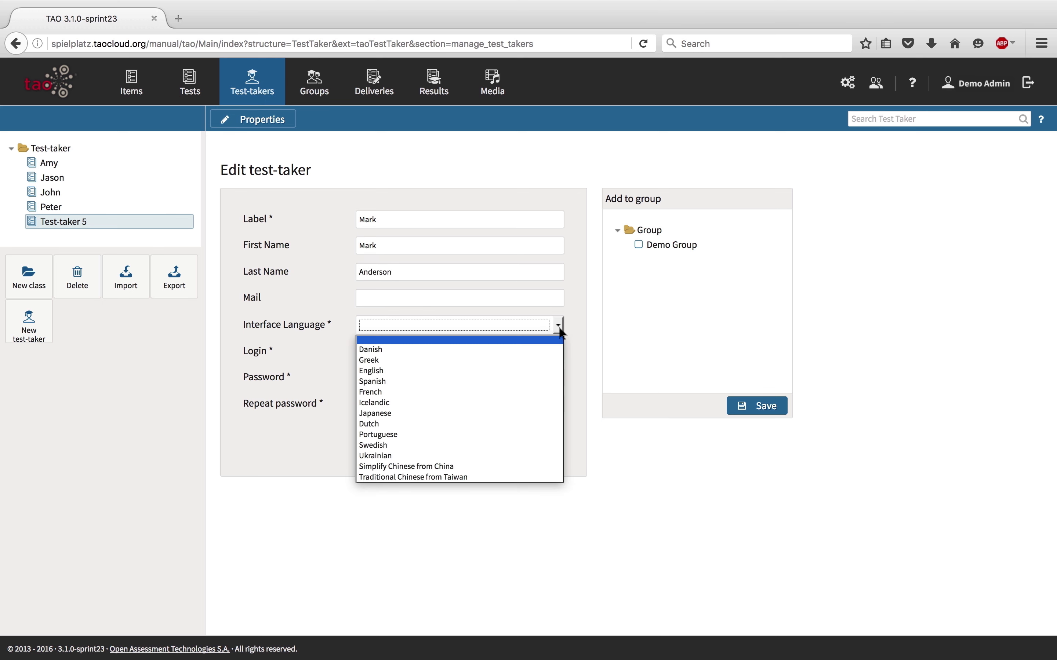
pyautogui.click(370, 371)
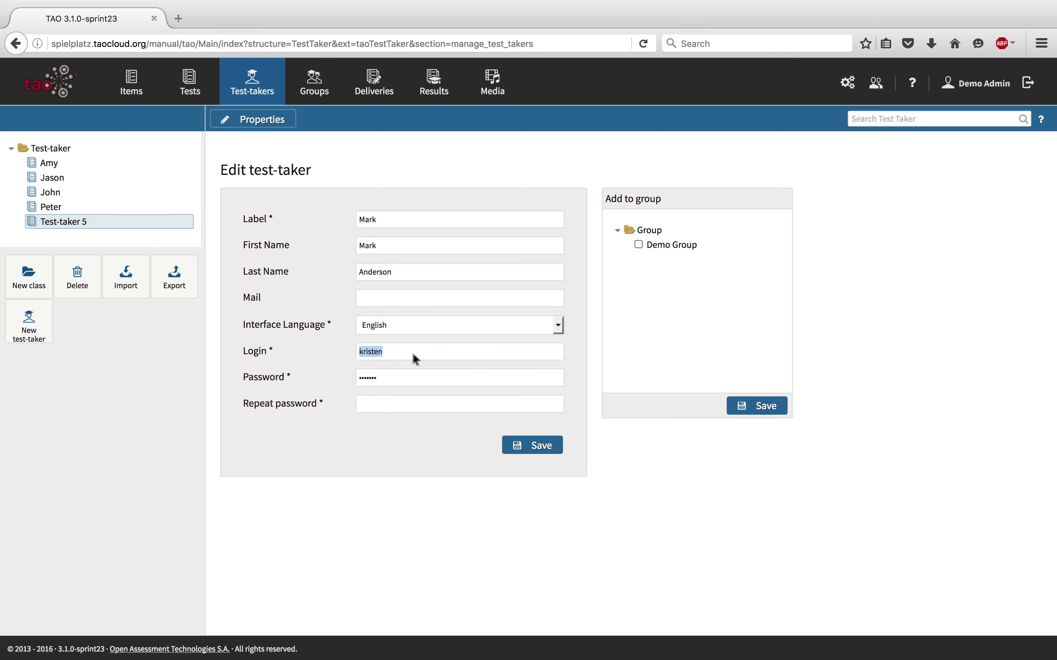
pyautogui.write('Mark')
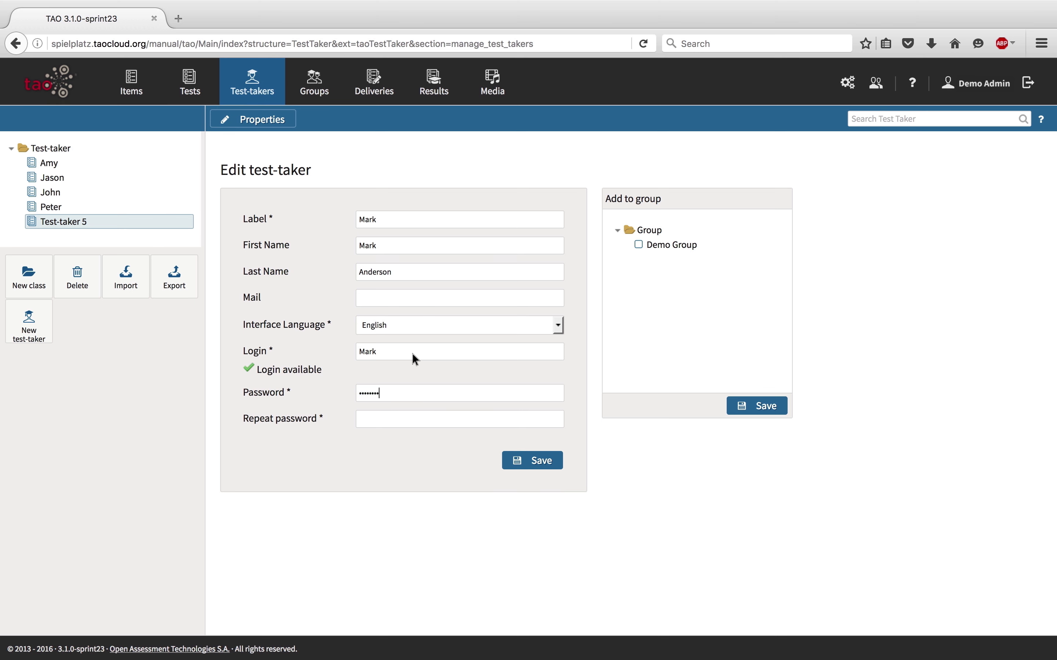
pyautogui.write('••••••••')
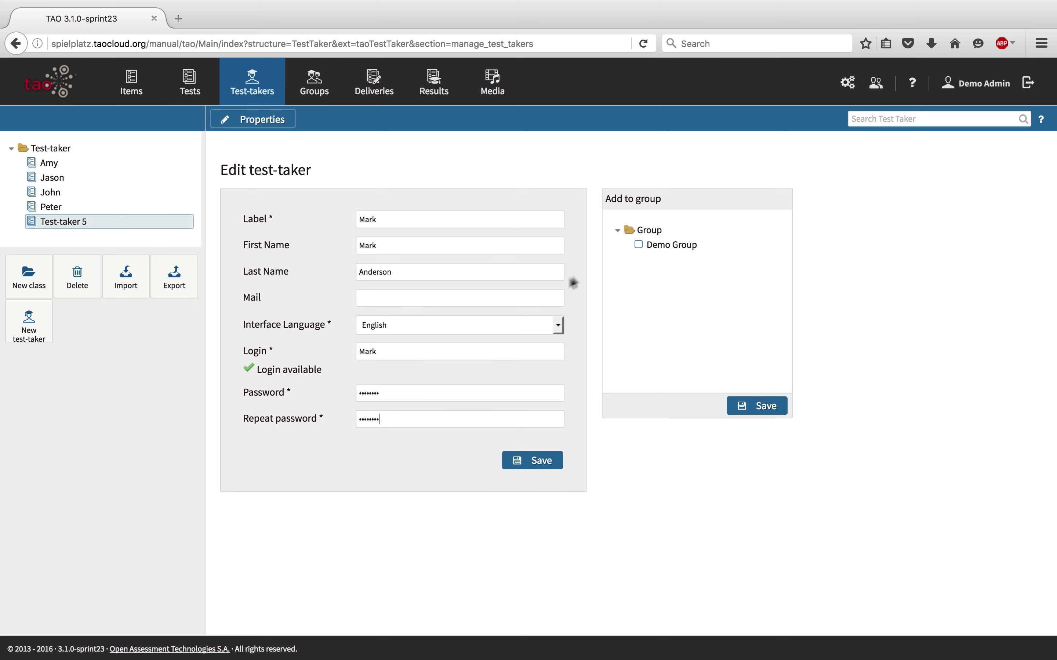
pyautogui.click(636, 244)
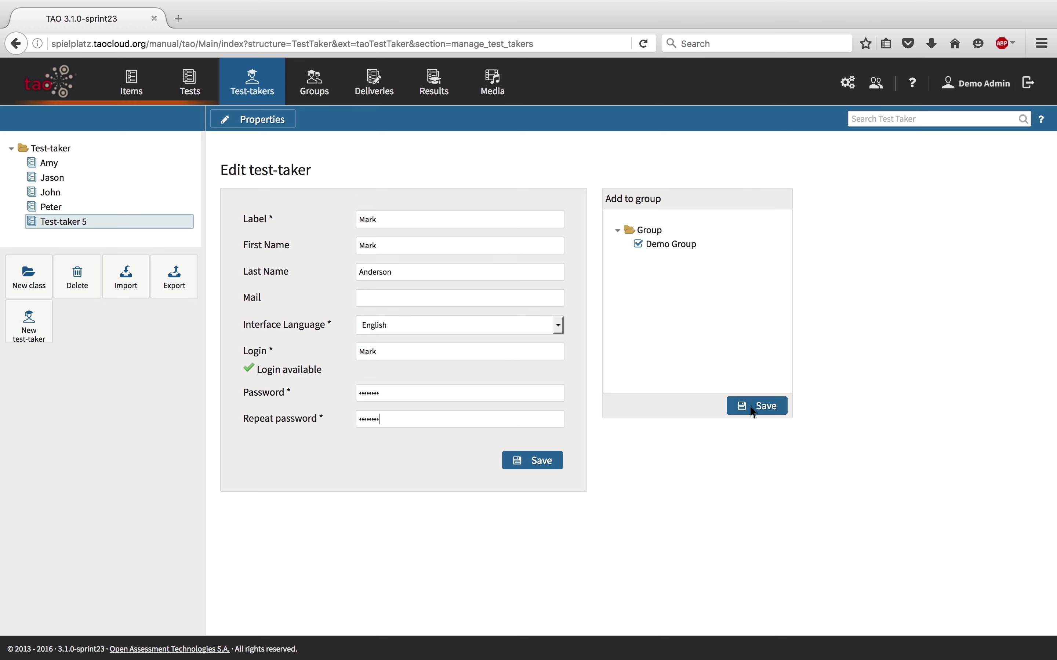
pyautogui.click(756, 405)
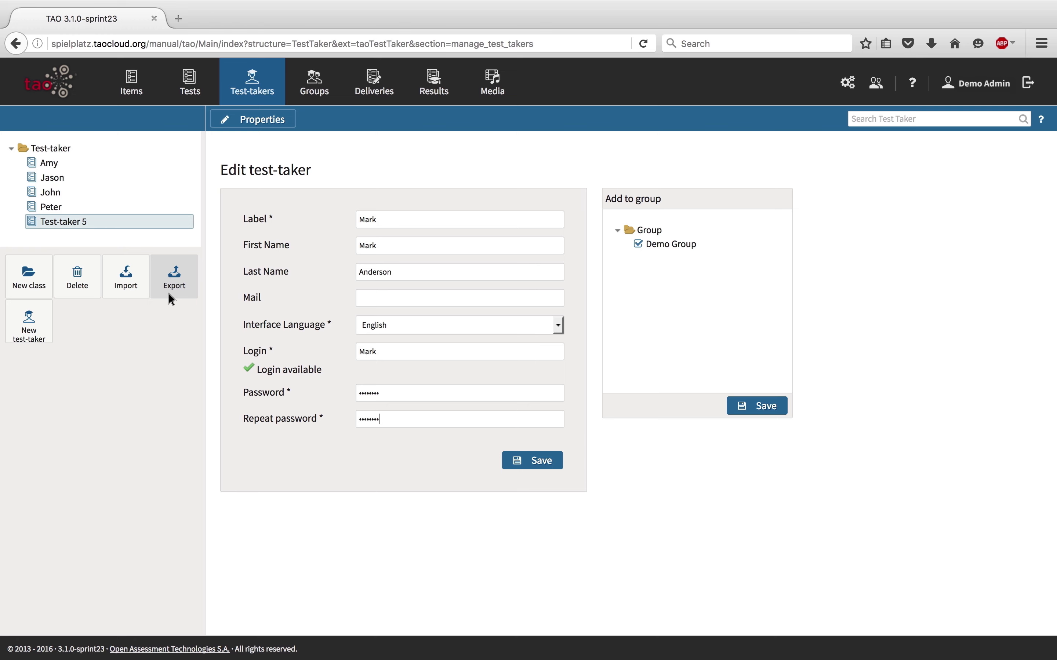
pyautogui.click(314, 81)
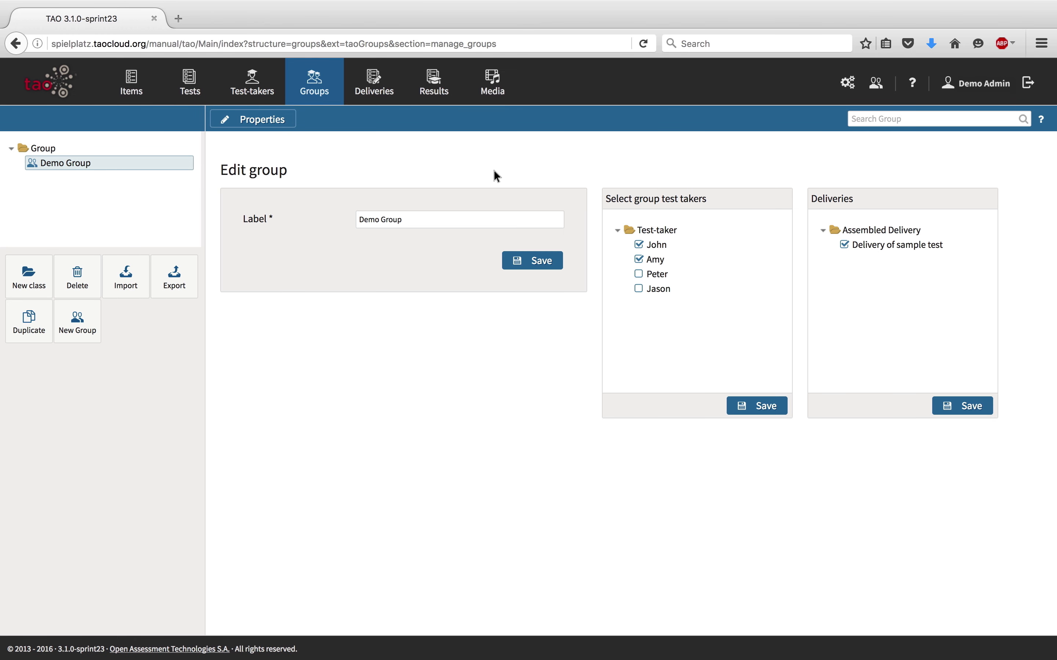
# Step: Tick Peter and Jason as Demo Group members and save the selection
pyautogui.click(639, 288)
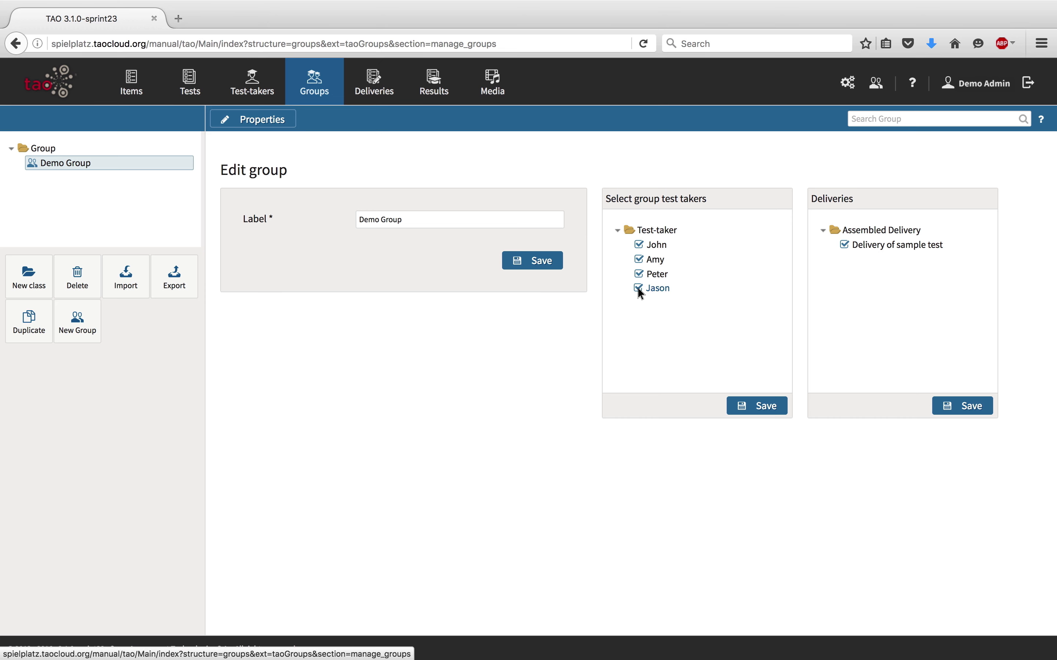
pyautogui.click(756, 406)
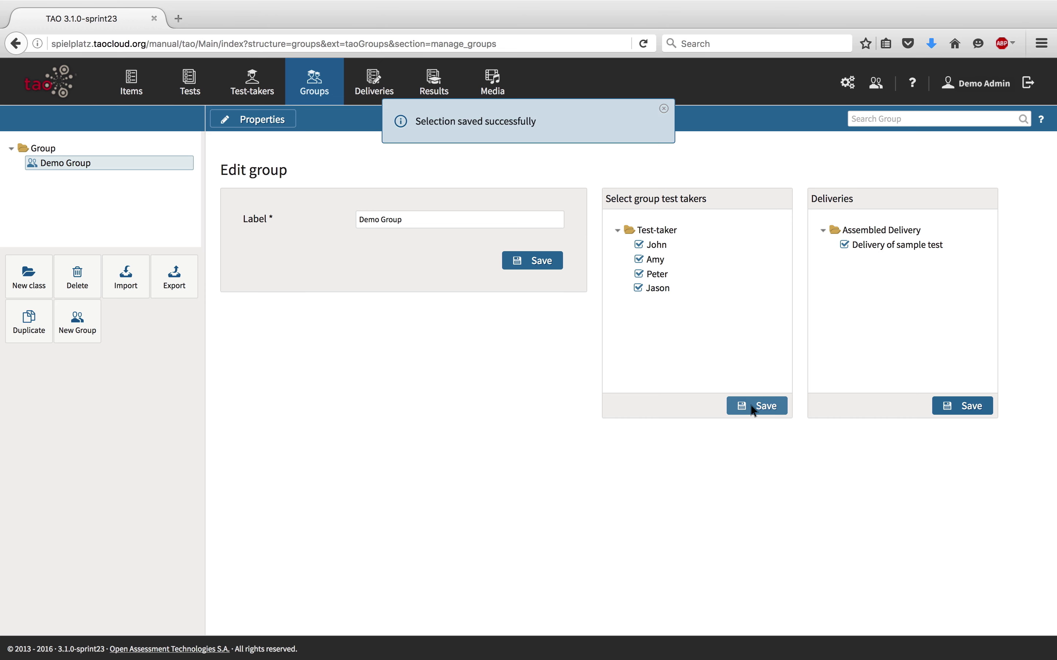
pyautogui.click(374, 81)
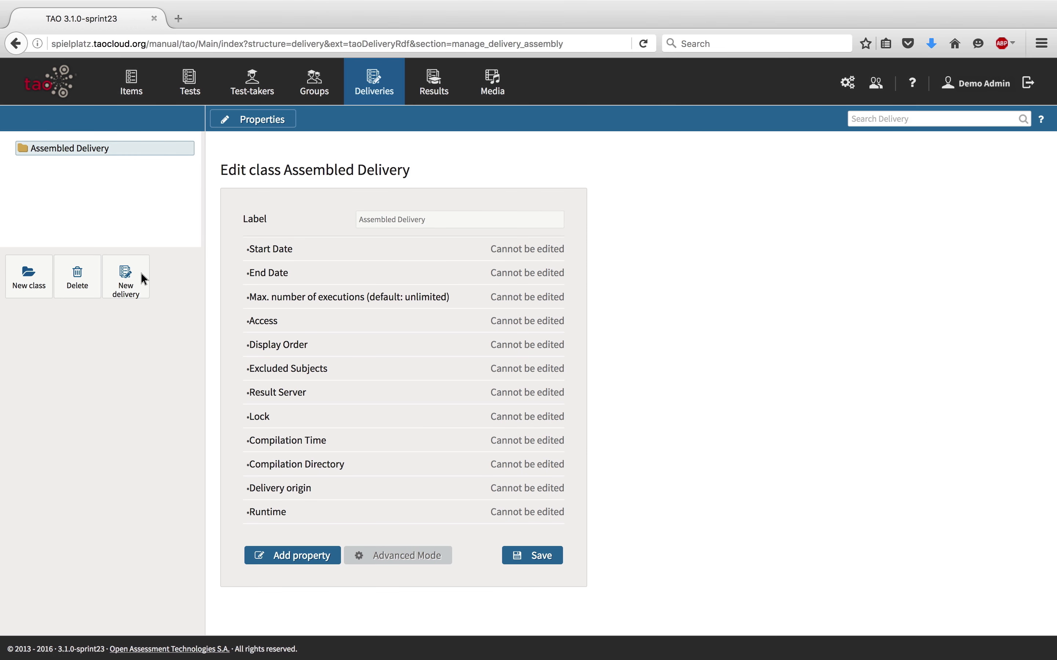
# Step: Create a delivery running 15 September 10:00 to 16 September 14:00, 2016
pyautogui.click(125, 277)
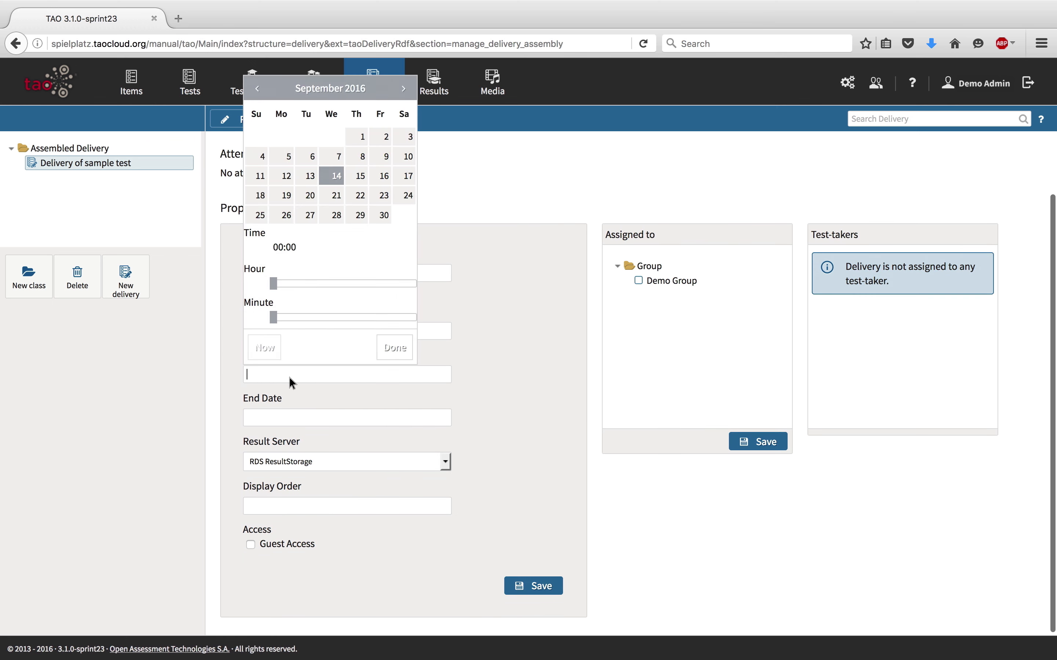
pyautogui.click(360, 176)
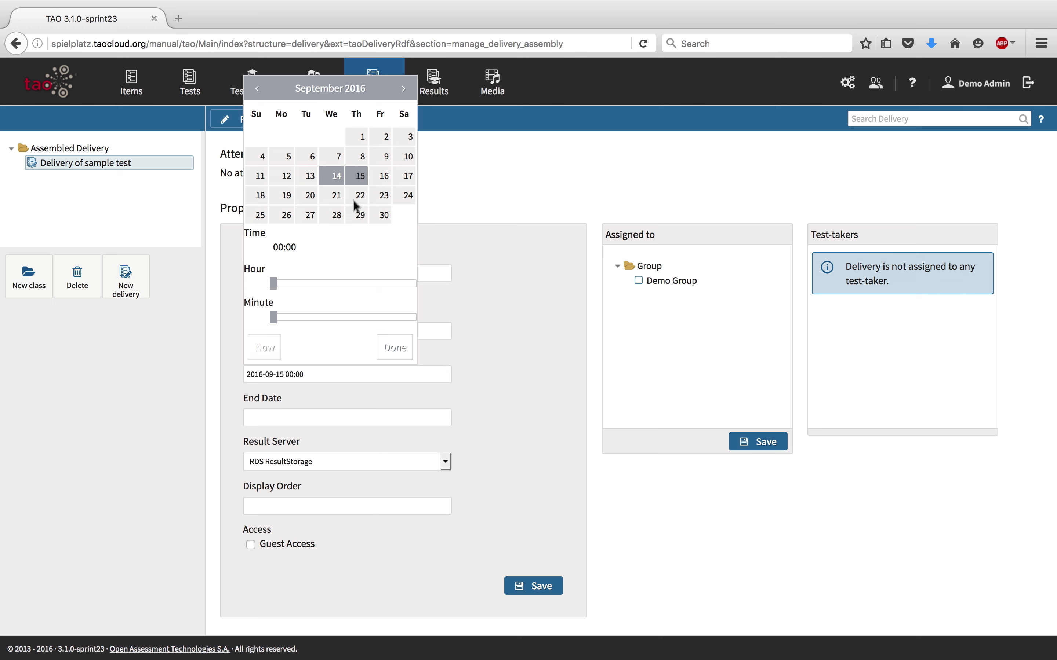
pyautogui.moveTo(273, 283); pyautogui.dragTo(330, 283)
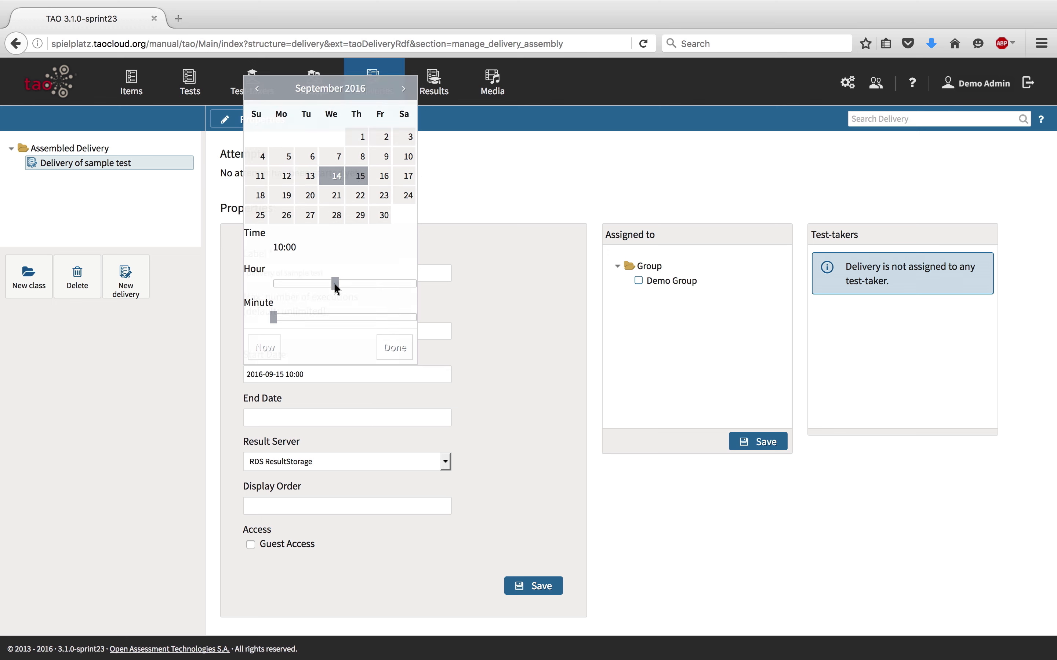
pyautogui.click(383, 218)
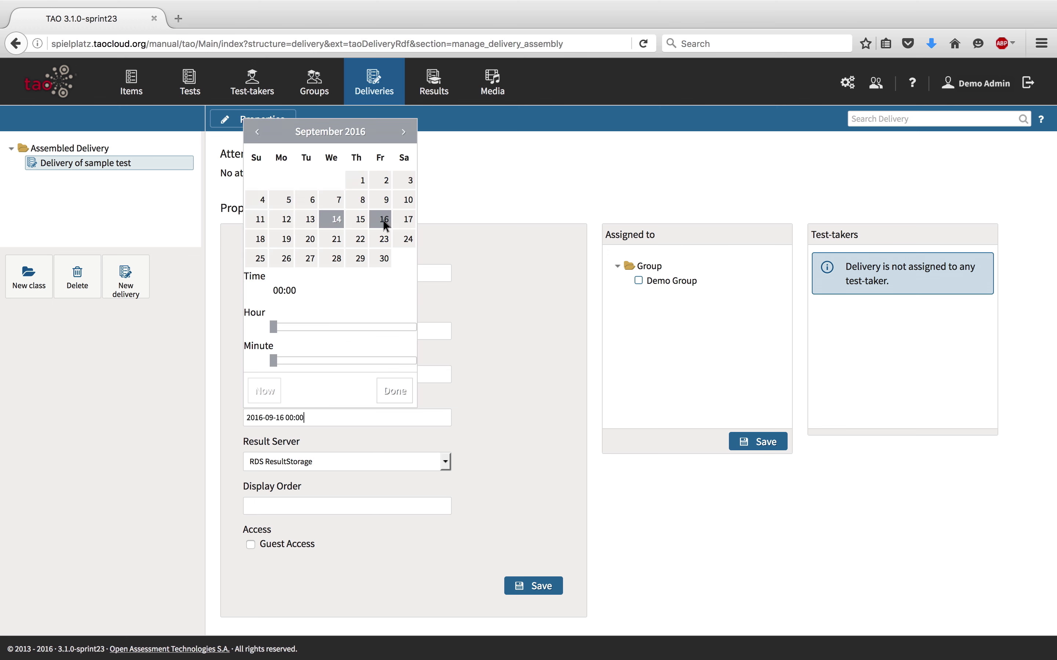
pyautogui.moveTo(271, 329); pyautogui.dragTo(358, 329)
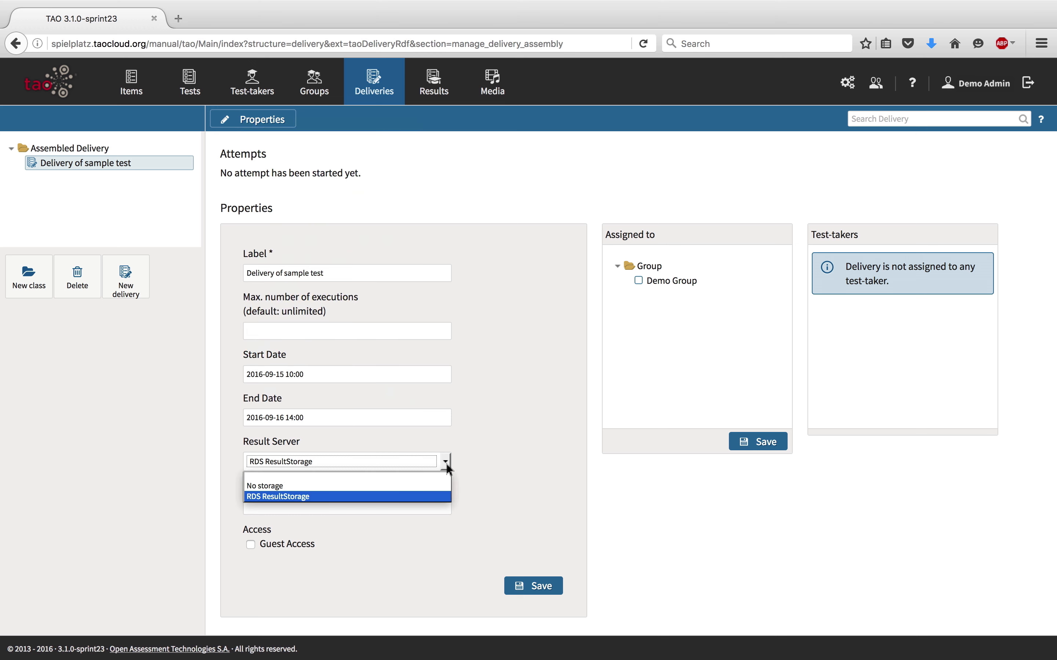
# Step: Keep RDS ResultStorage as result server, save, and assign the delivery to Demo Group
pyautogui.click(277, 497)
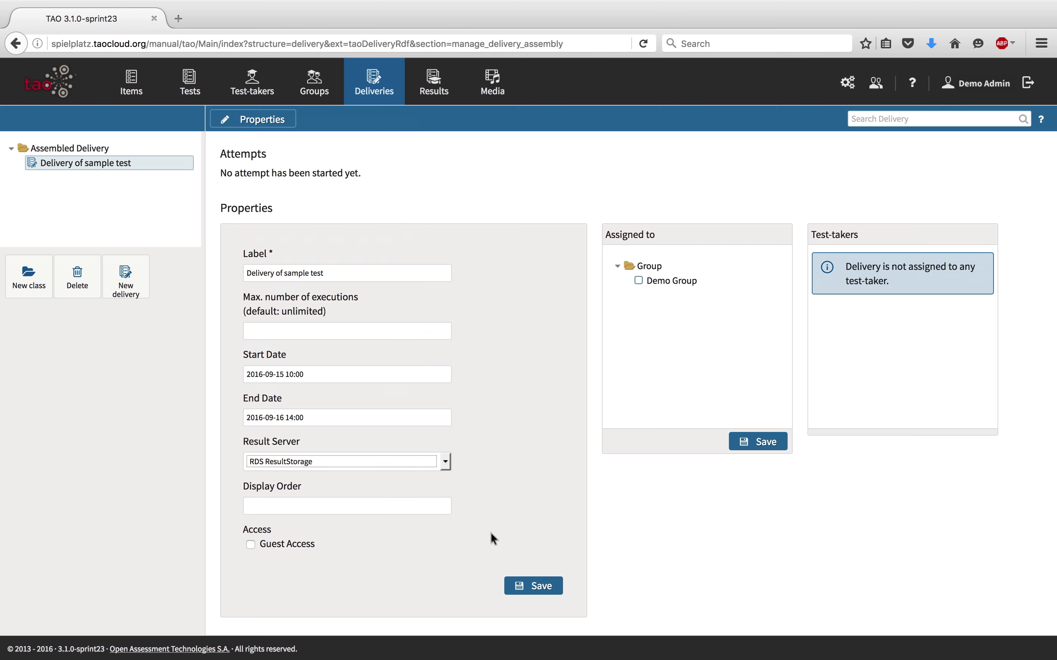
pyautogui.click(533, 585)
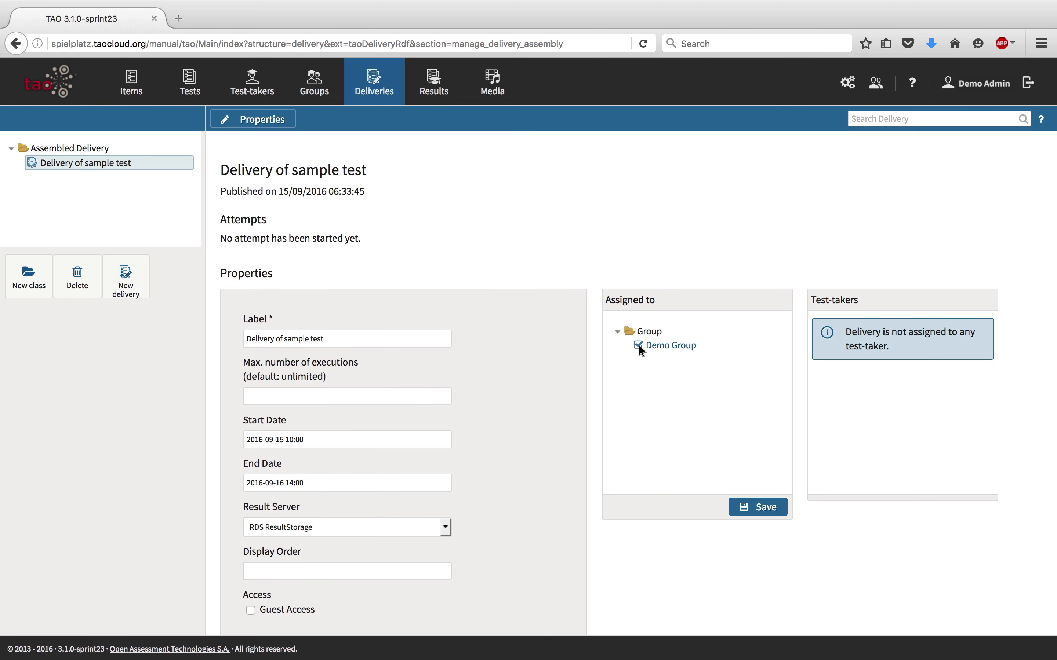
pyautogui.click(756, 507)
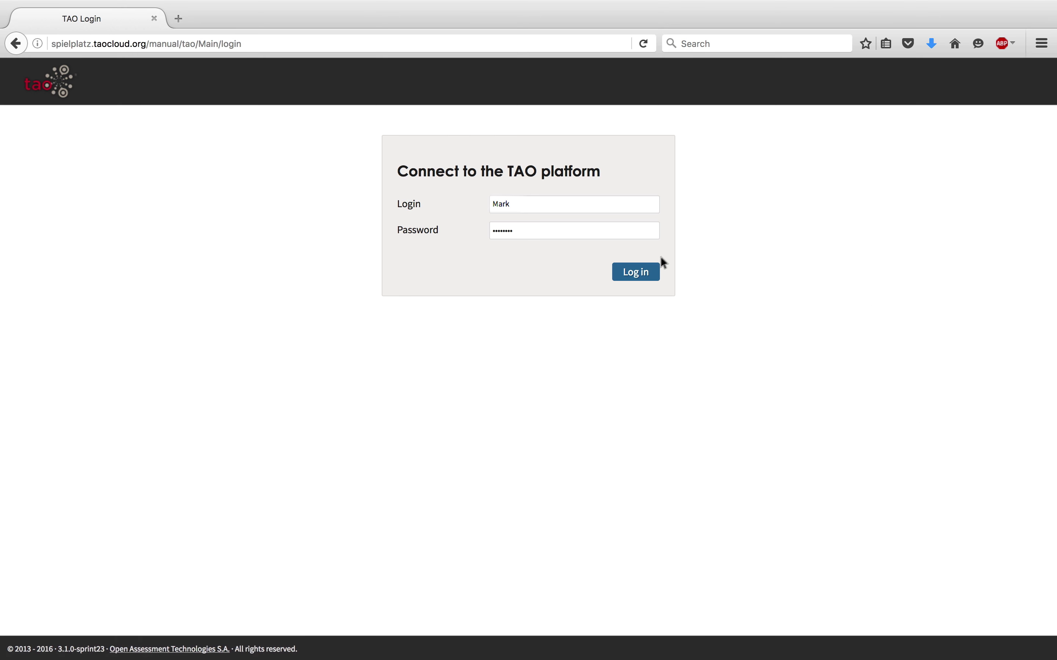
# Step: Log in as Mark and mark Alaska through Nevada as the six visited states
pyautogui.click(634, 272)
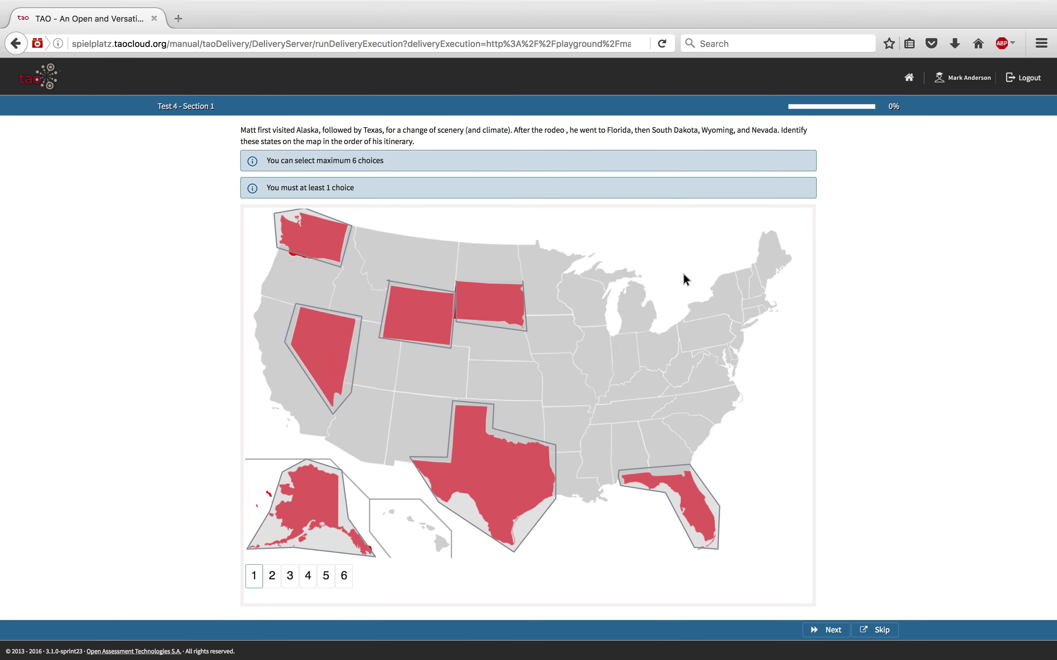
pyautogui.click(309, 502)
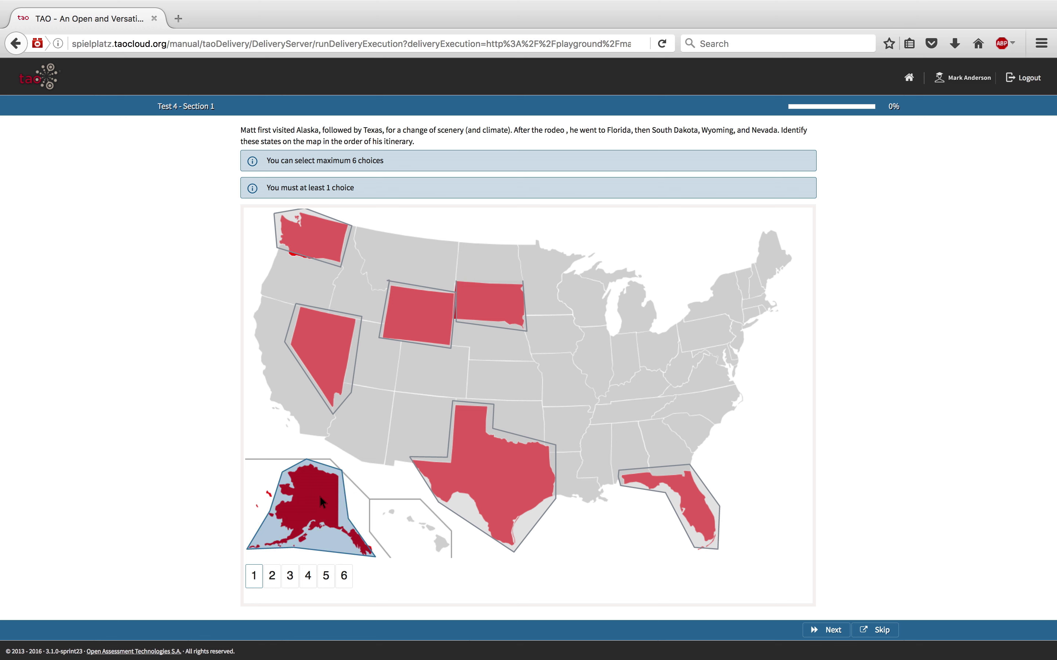
pyautogui.click(681, 489)
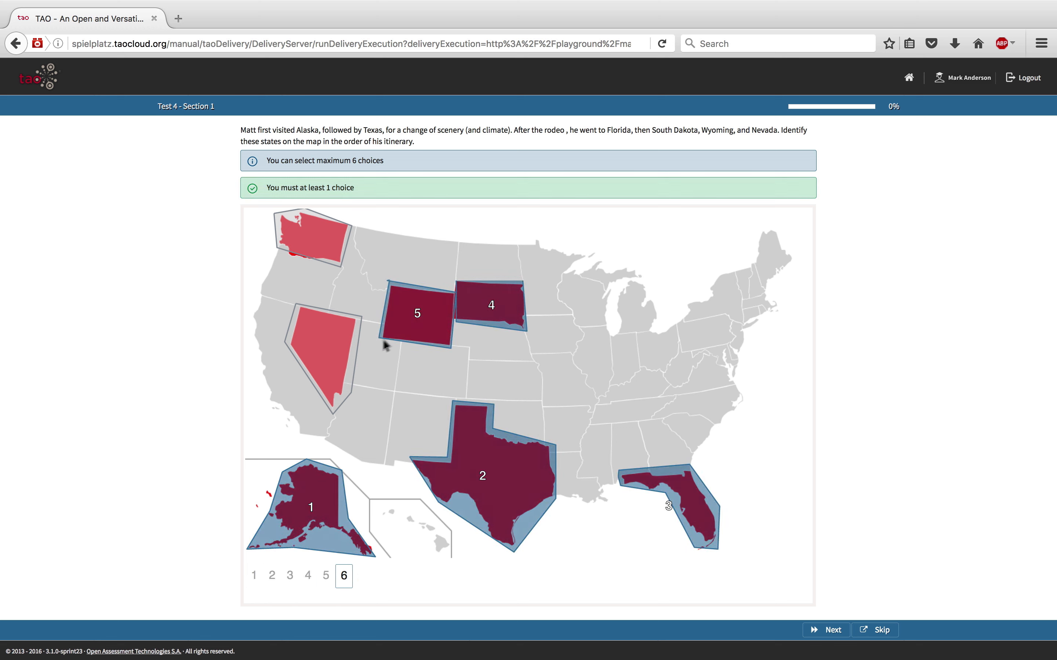
pyautogui.click(323, 351)
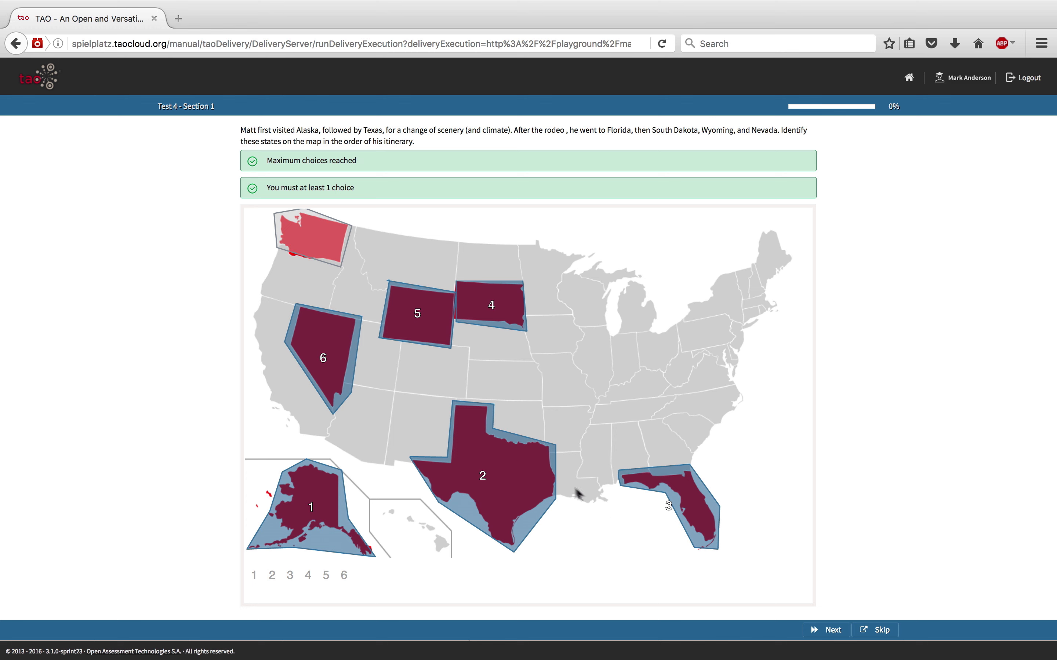
pyautogui.click(825, 630)
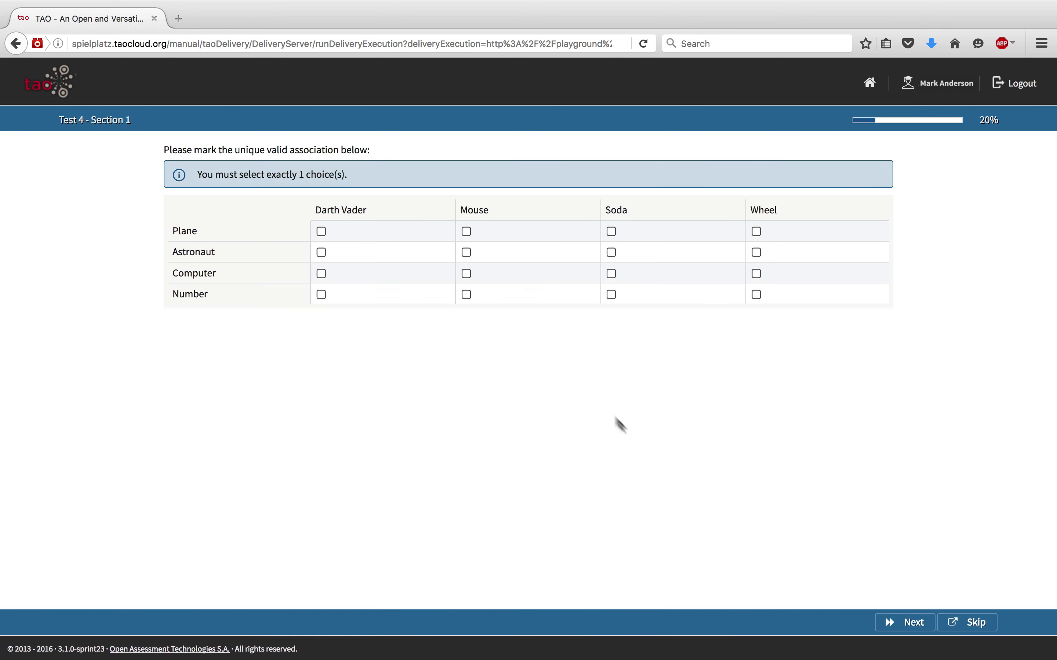
# Step: Answer the association question with Computer–Mouse and the Italy capital question with Rome
pyautogui.click(466, 274)
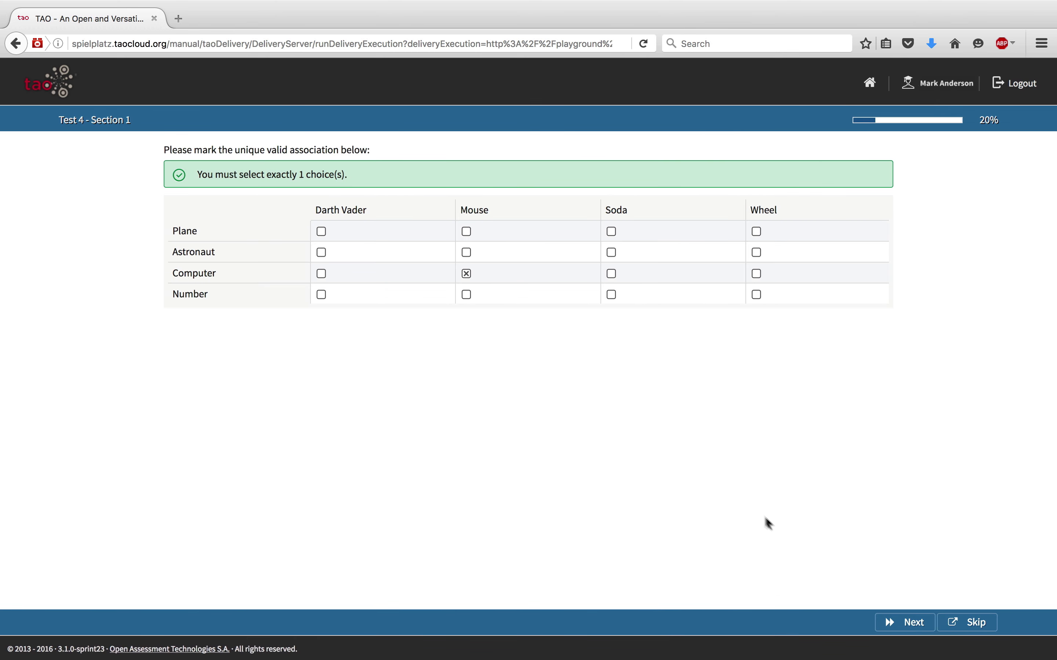
pyautogui.click(904, 622)
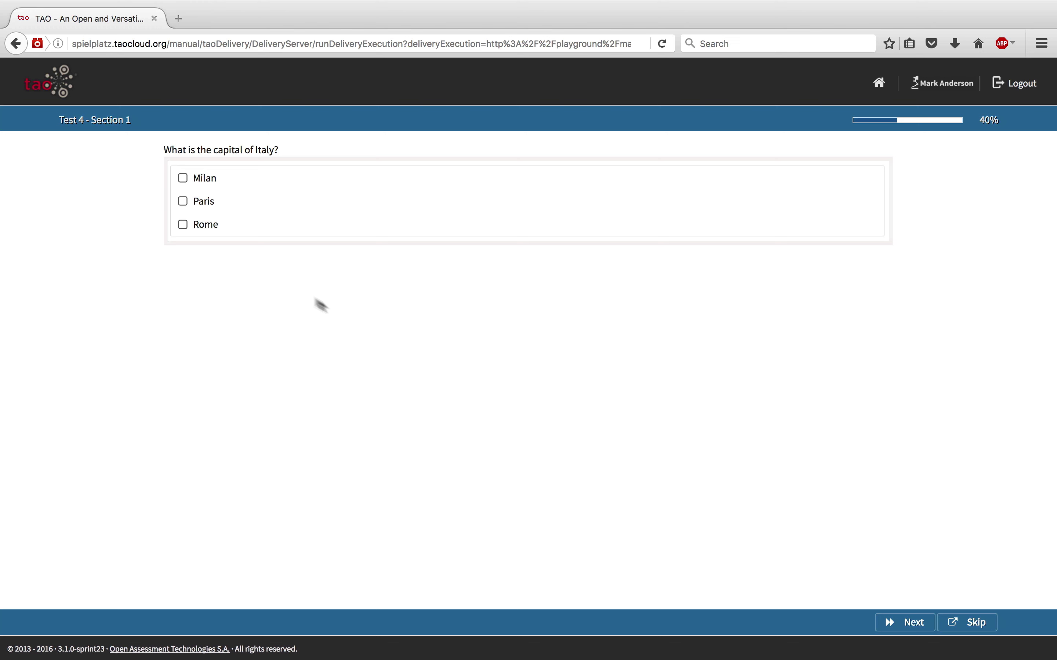
pyautogui.click(182, 224)
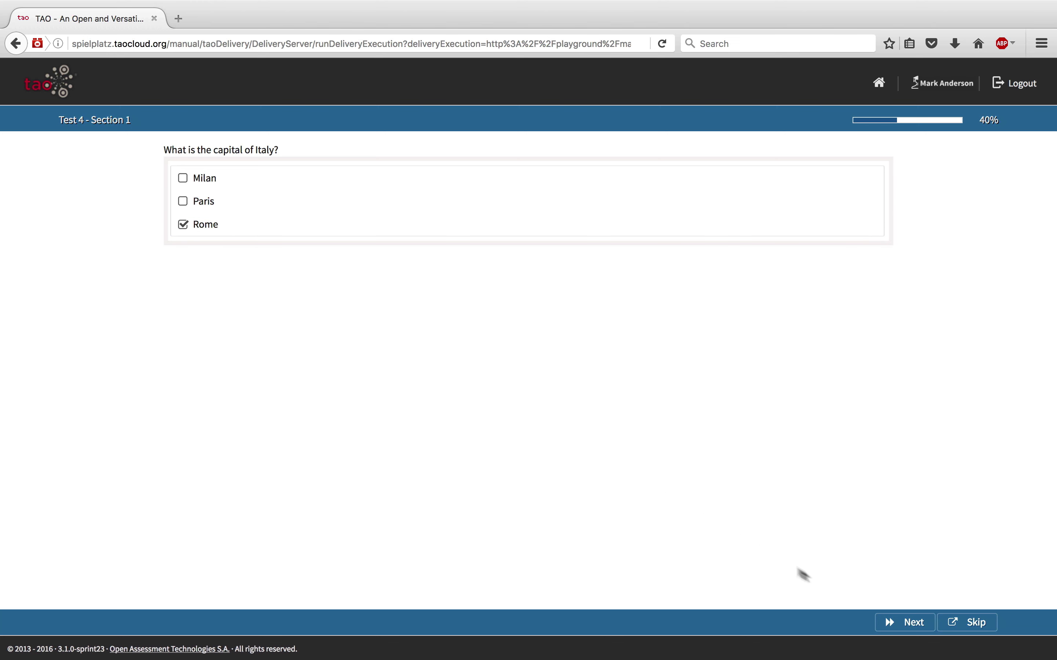
pyautogui.click(912, 622)
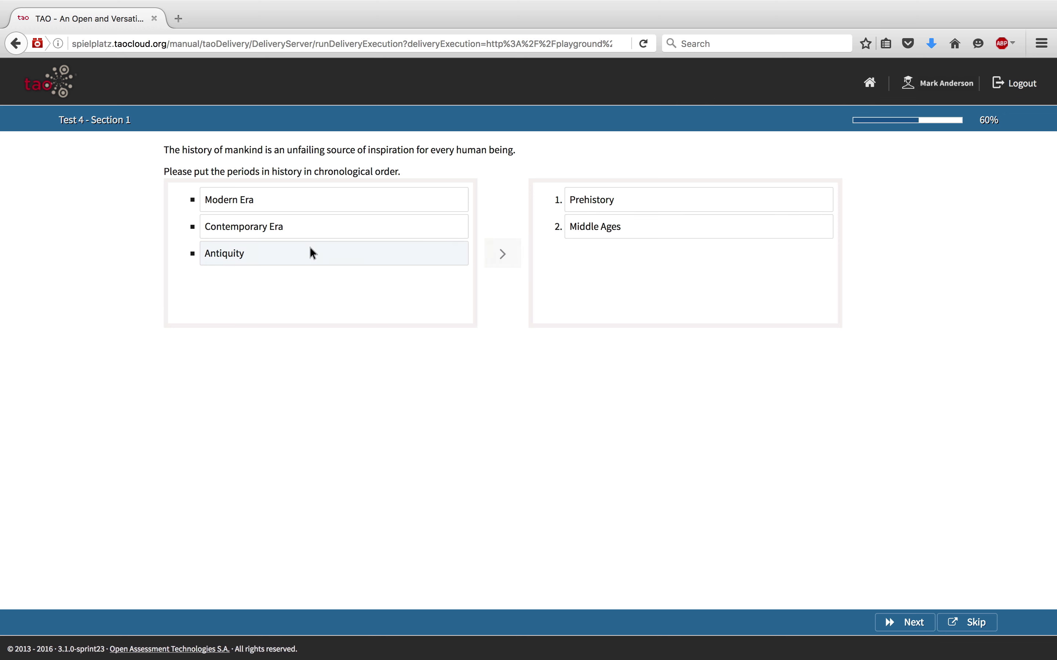
# Step: Order the history eras chronologically, fill the Shakespeare gap with York, and end the test
pyautogui.click(502, 253)
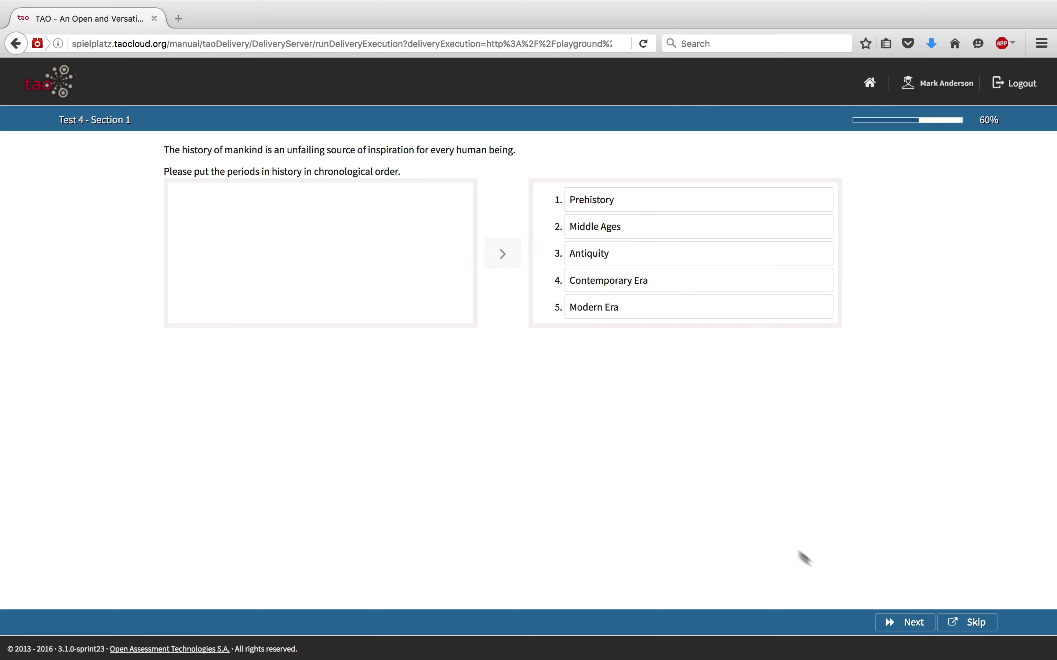
pyautogui.click(904, 622)
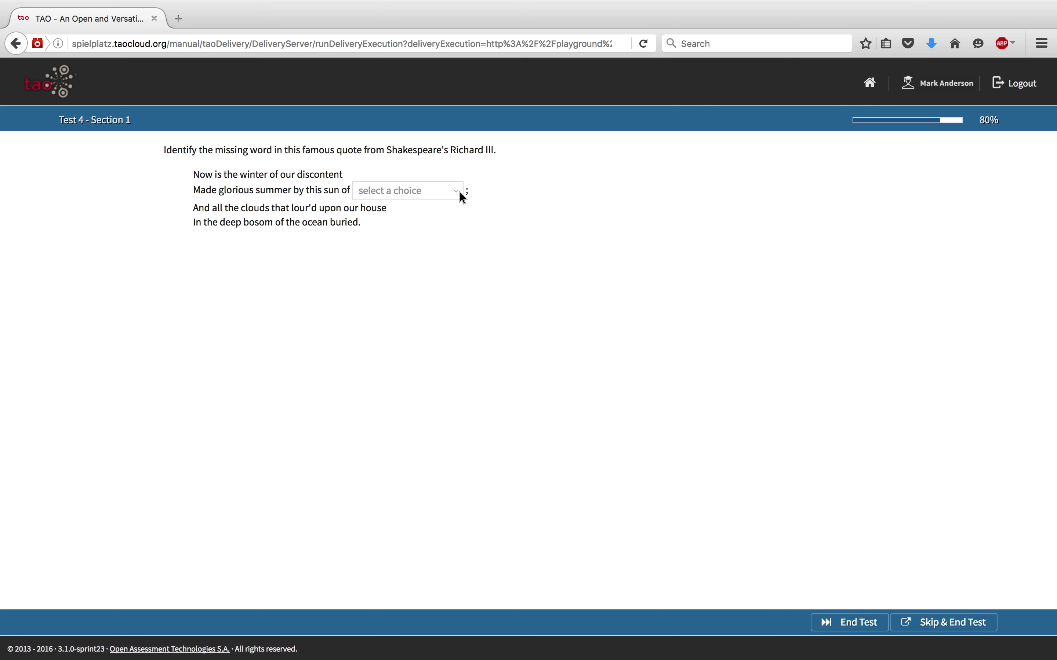
pyautogui.click(406, 190)
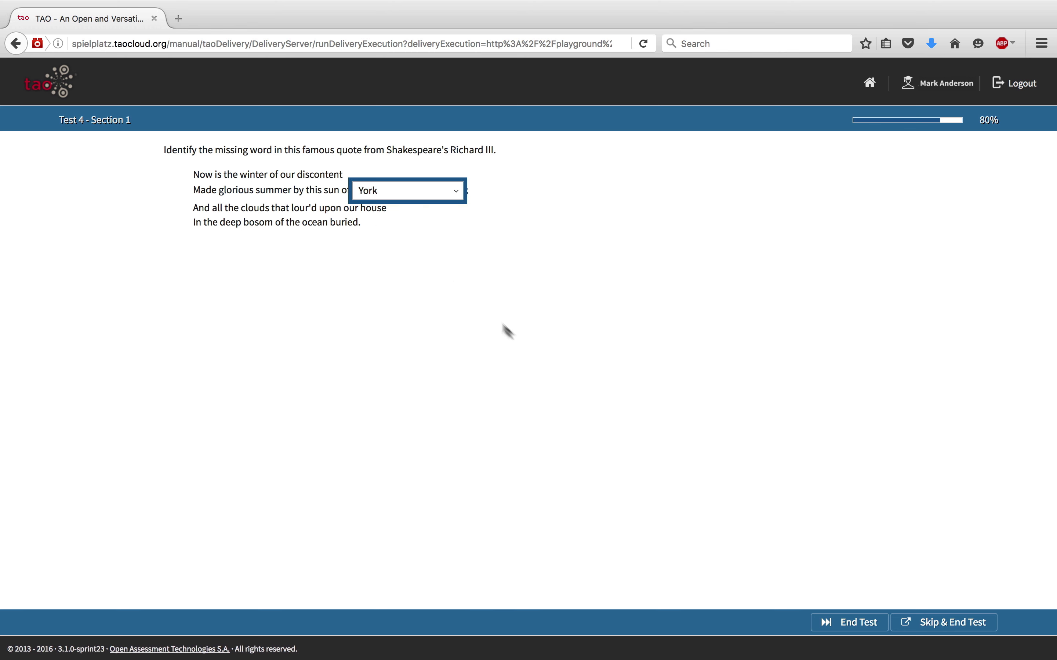
pyautogui.click(857, 622)
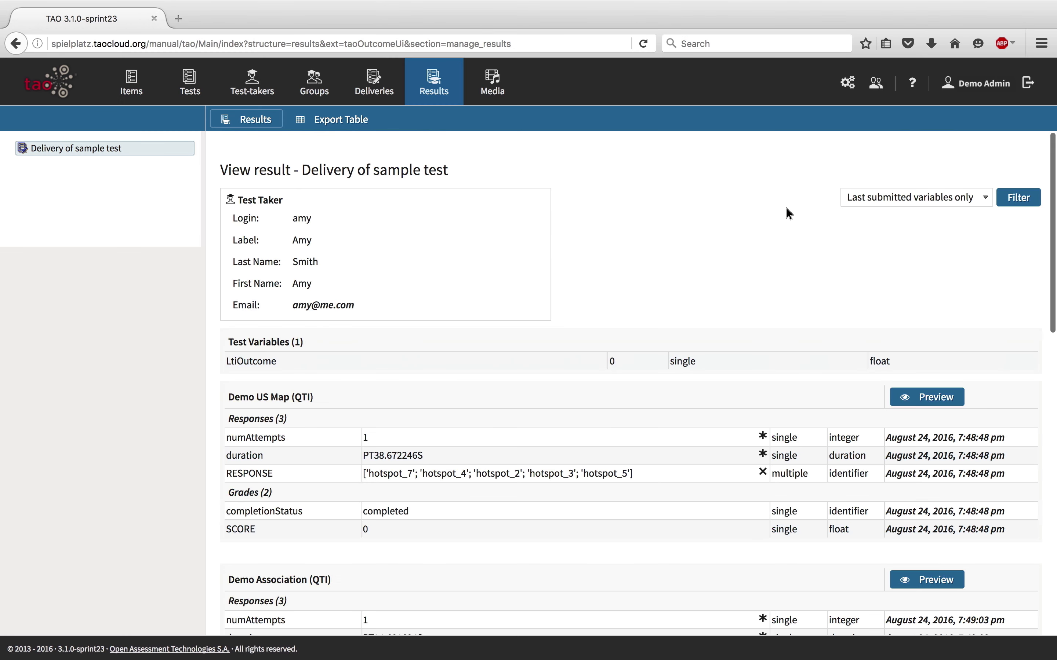
# Step: Export the sample test delivery's results table as Data.csv and confirm the download
pyautogui.scroll(-3)
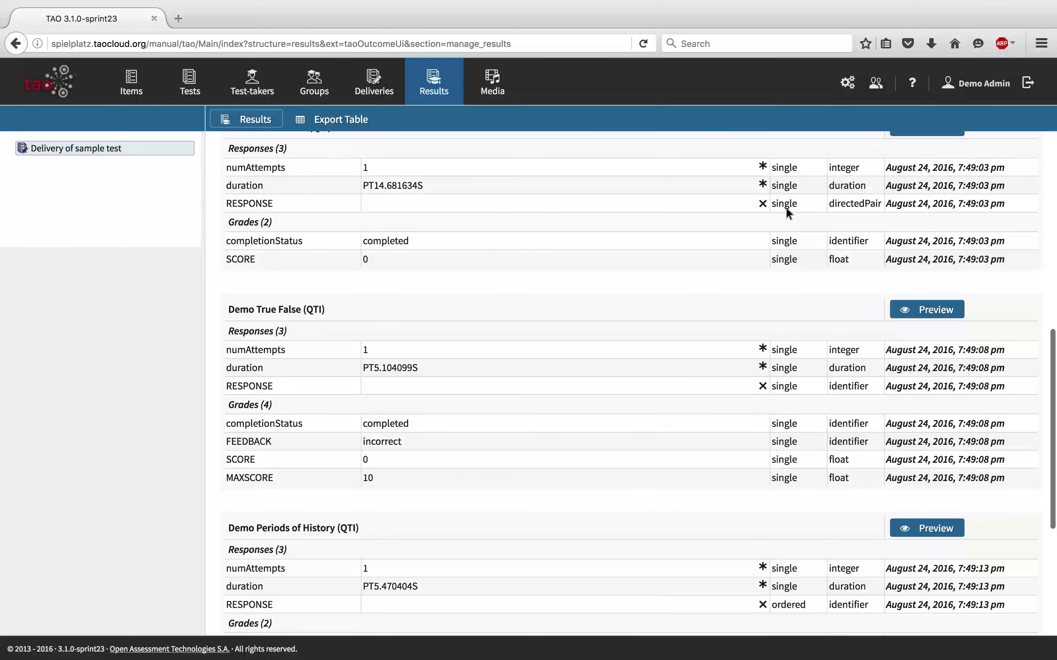
pyautogui.scroll(-3)
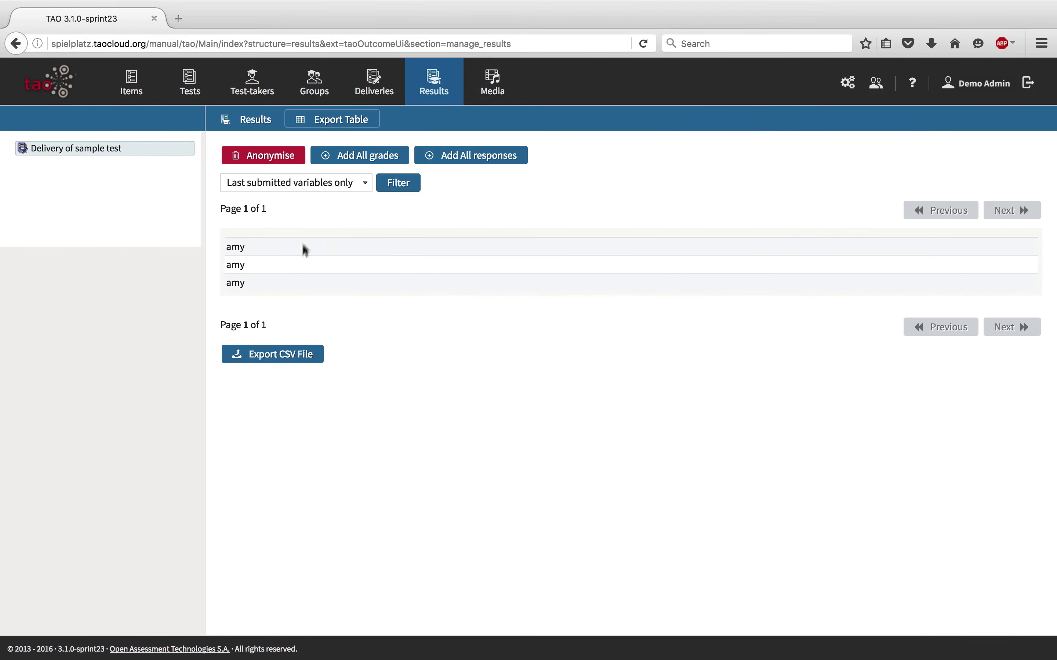
pyautogui.click(272, 354)
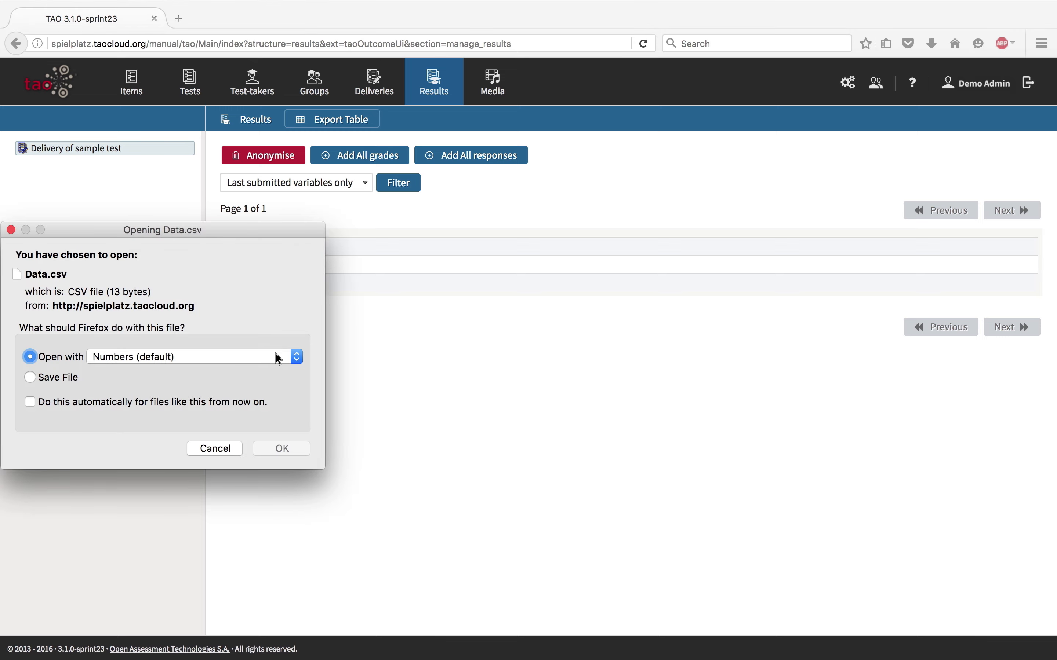
pyautogui.click(281, 449)
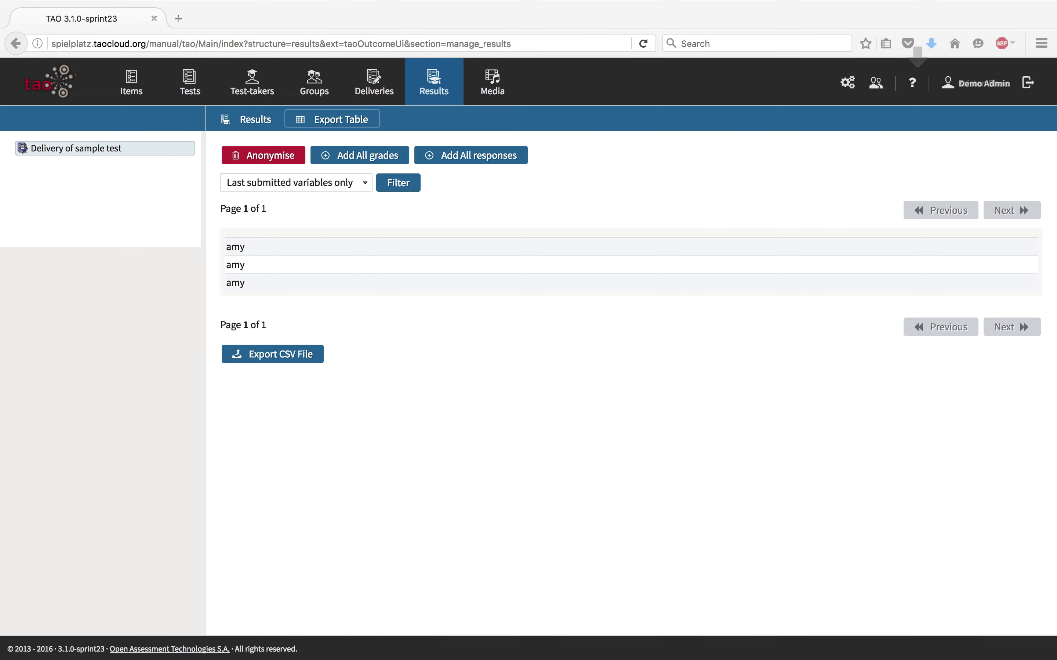